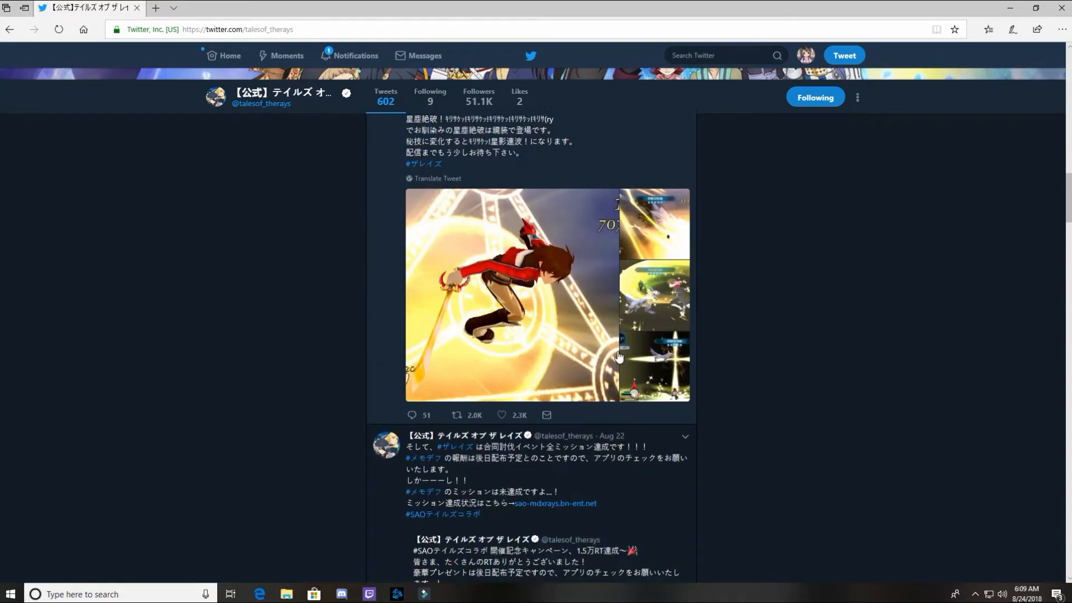
Scroll down the feed and browse the fire lion gameplay photos full size.
scroll("down", 3)
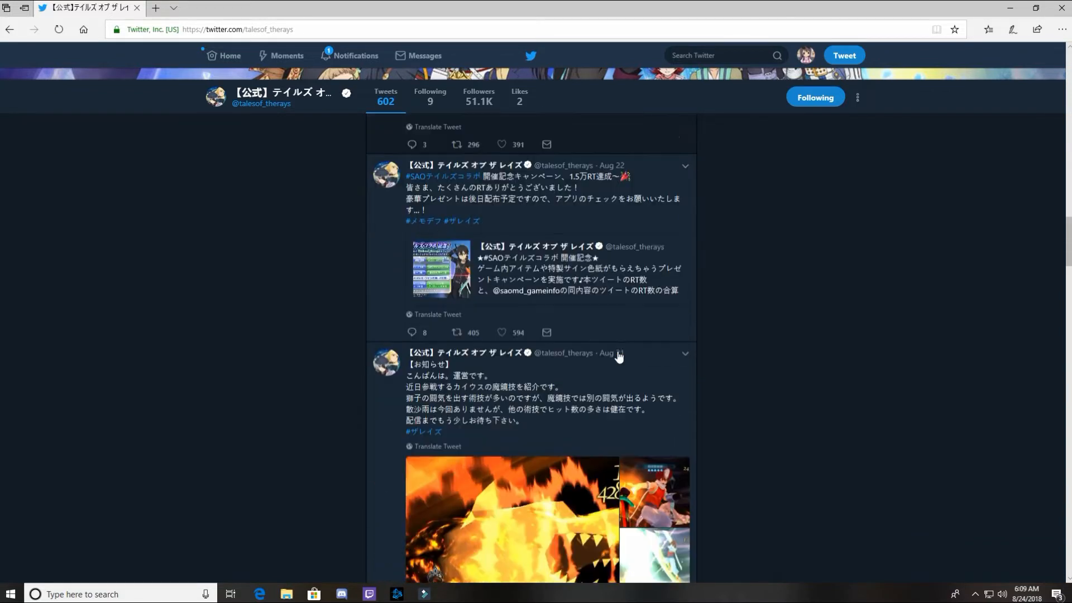
scroll("down", 3)
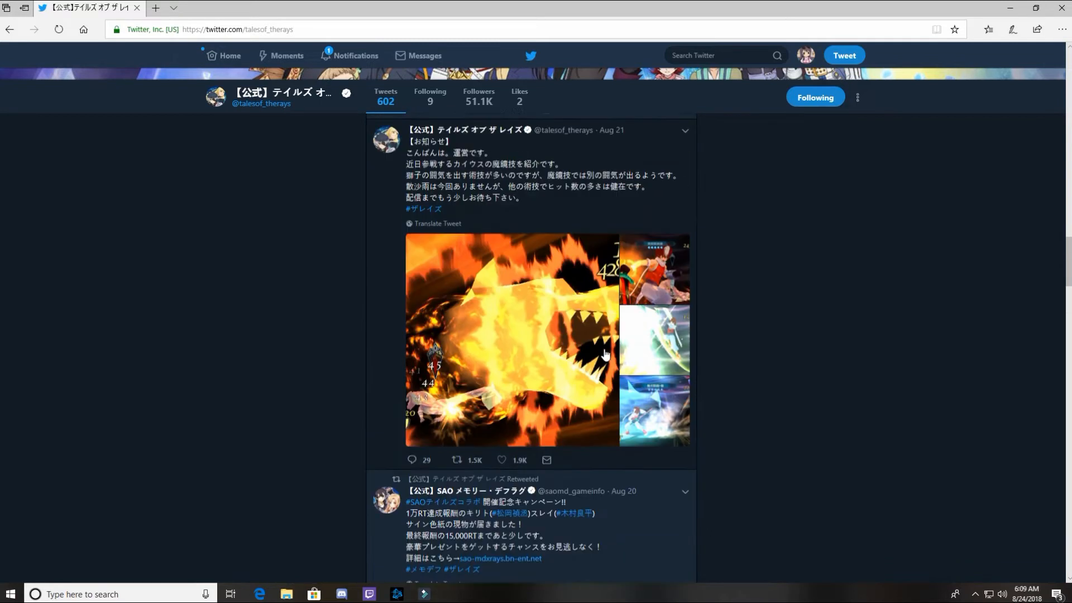
scroll("down", 3)
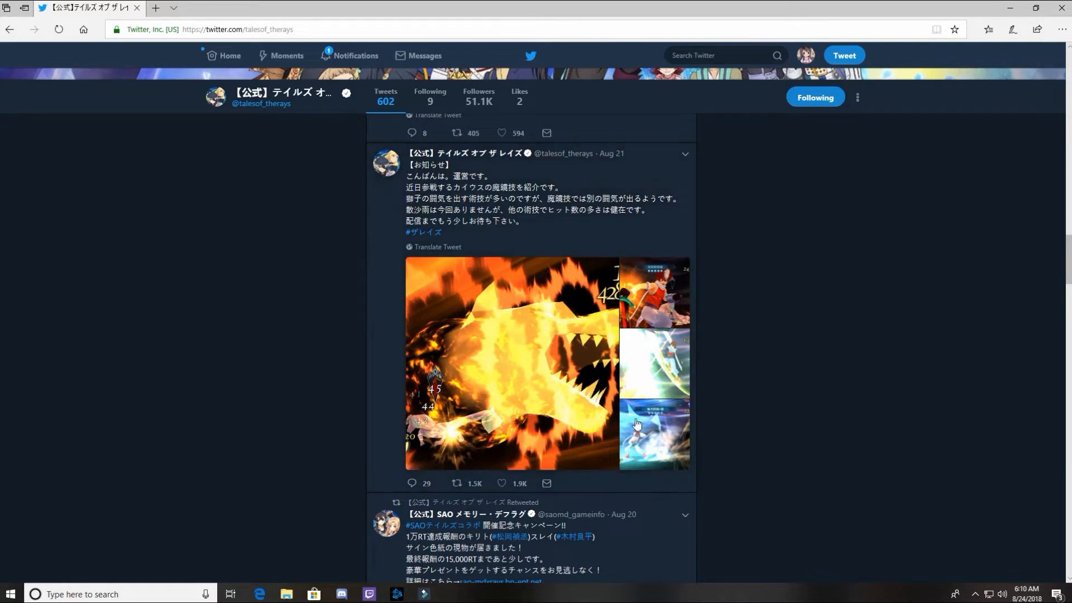
mouse_move(587, 405)
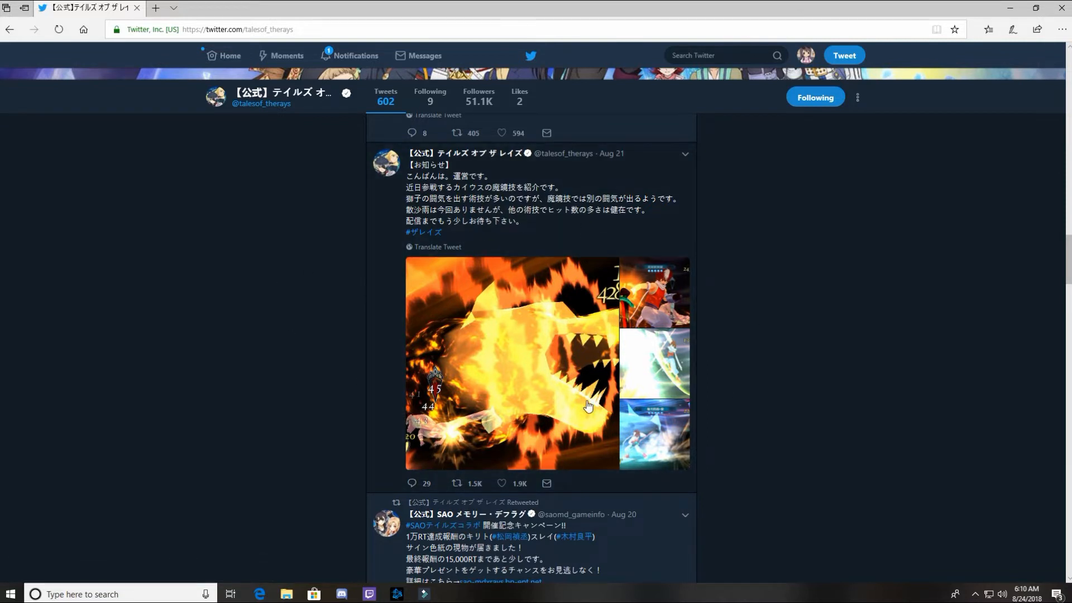
mouse_move(544, 389)
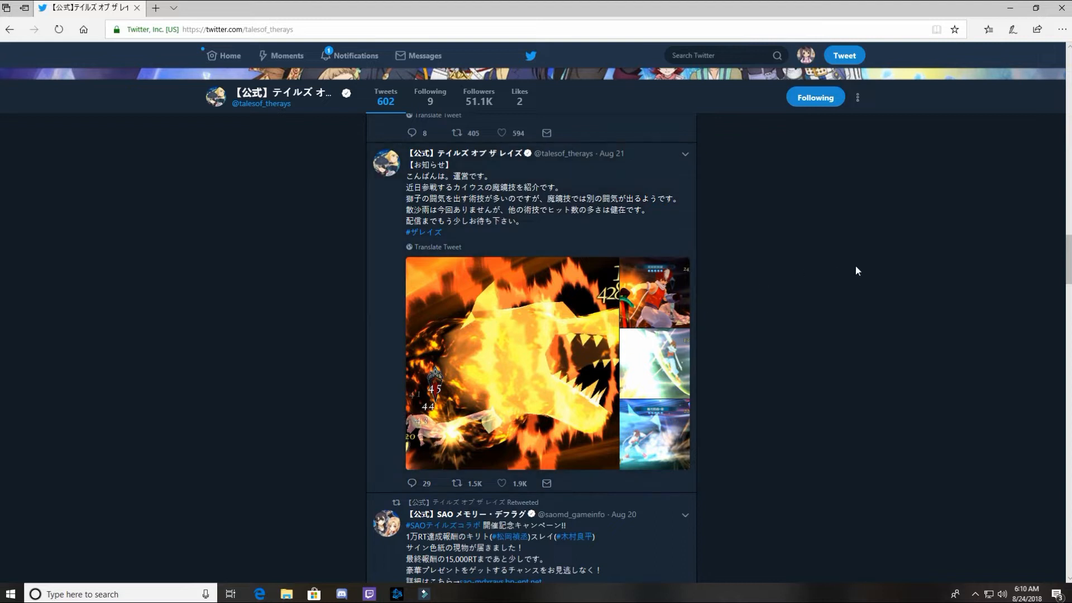
mouse_move(674, 286)
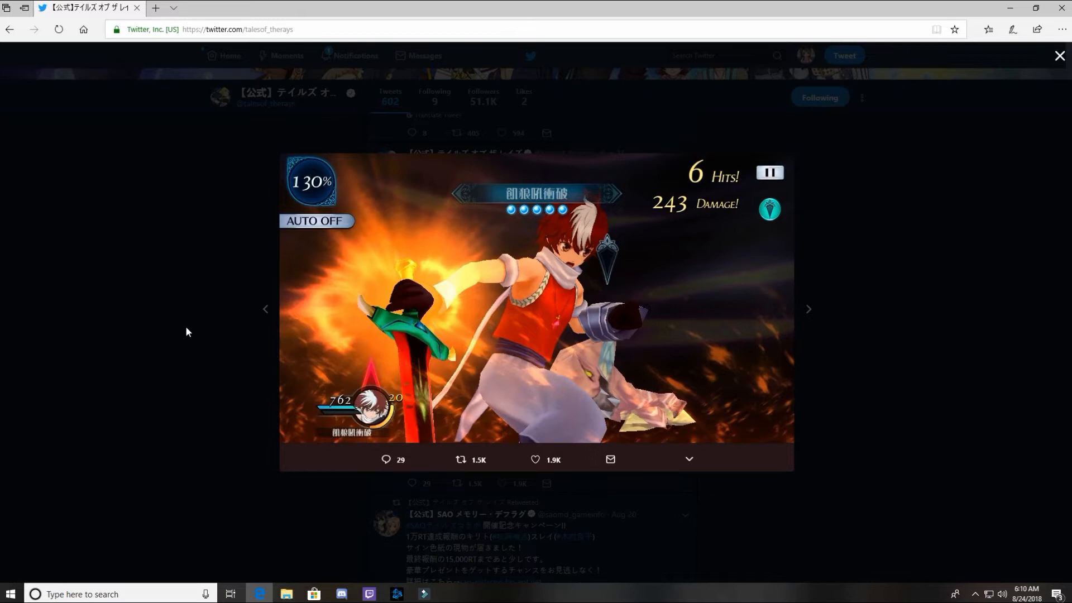
left_click(1059, 55)
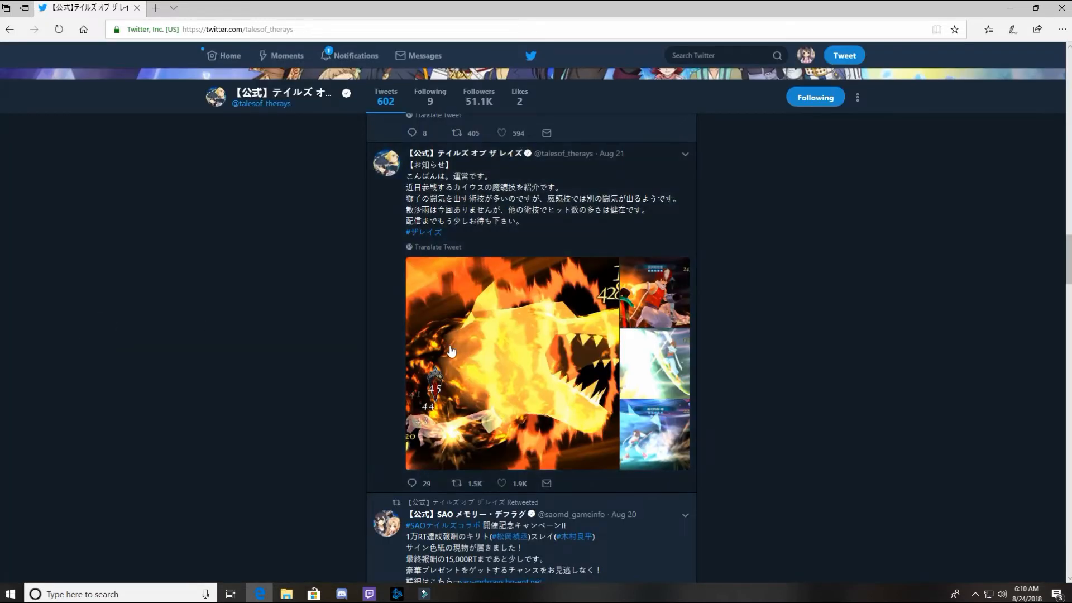
mouse_move(523, 355)
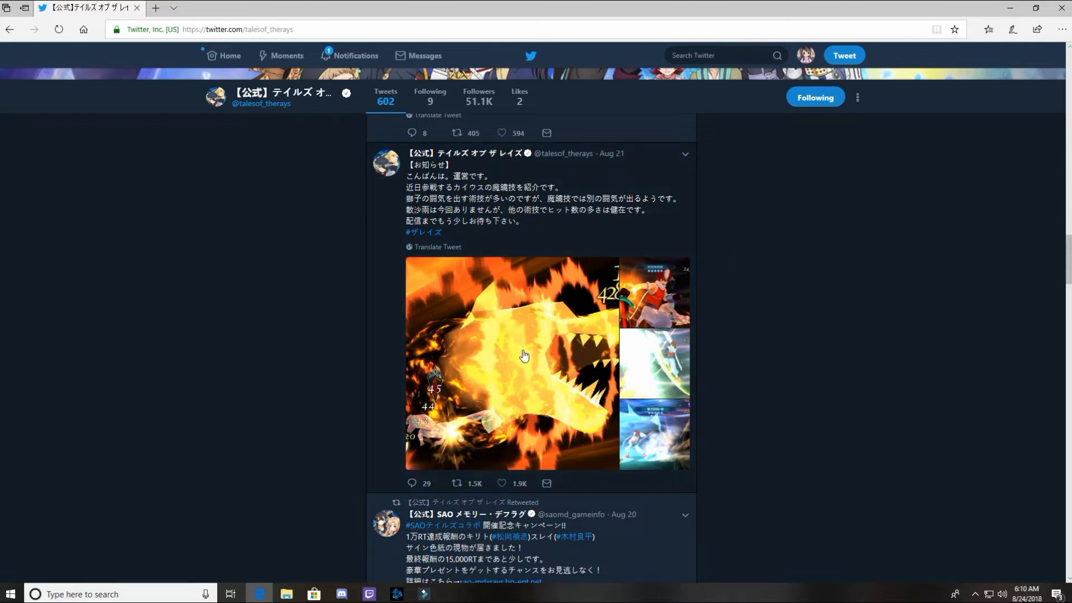
left_click(523, 355)
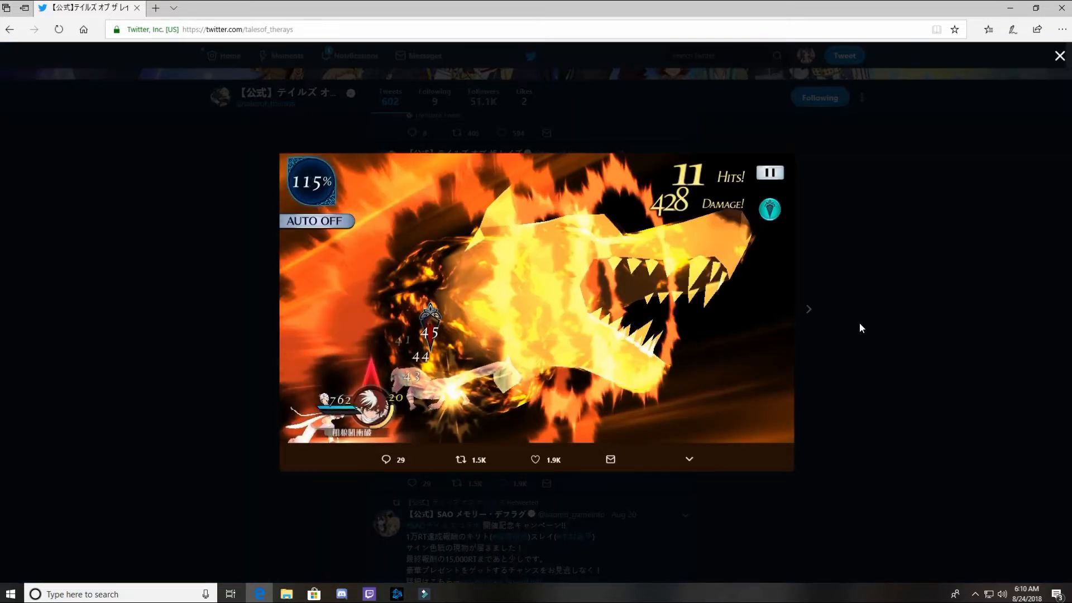
left_click(809, 308)
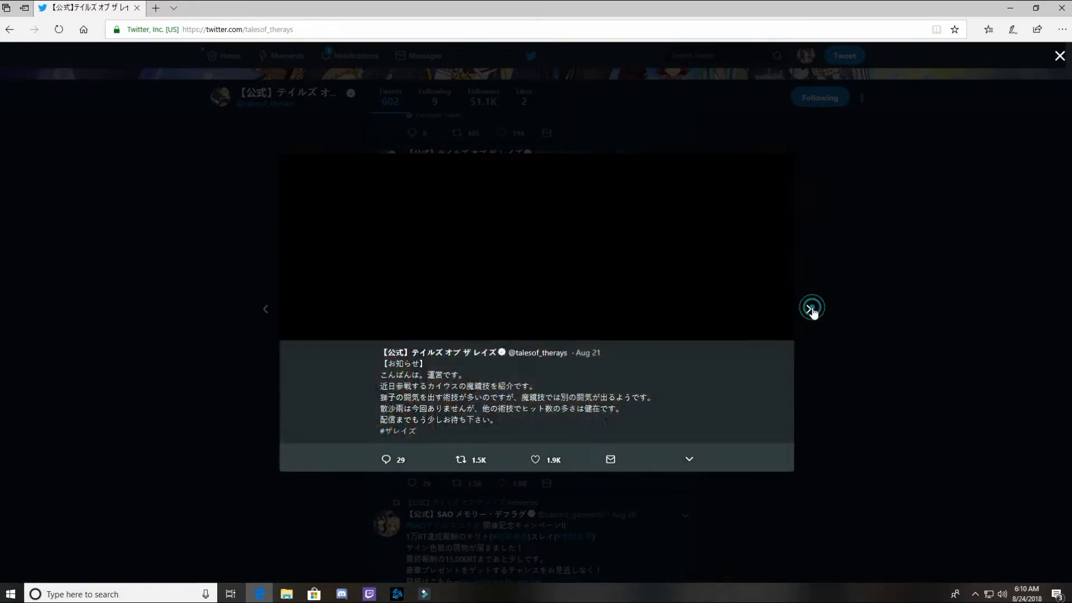
left_click(811, 308)
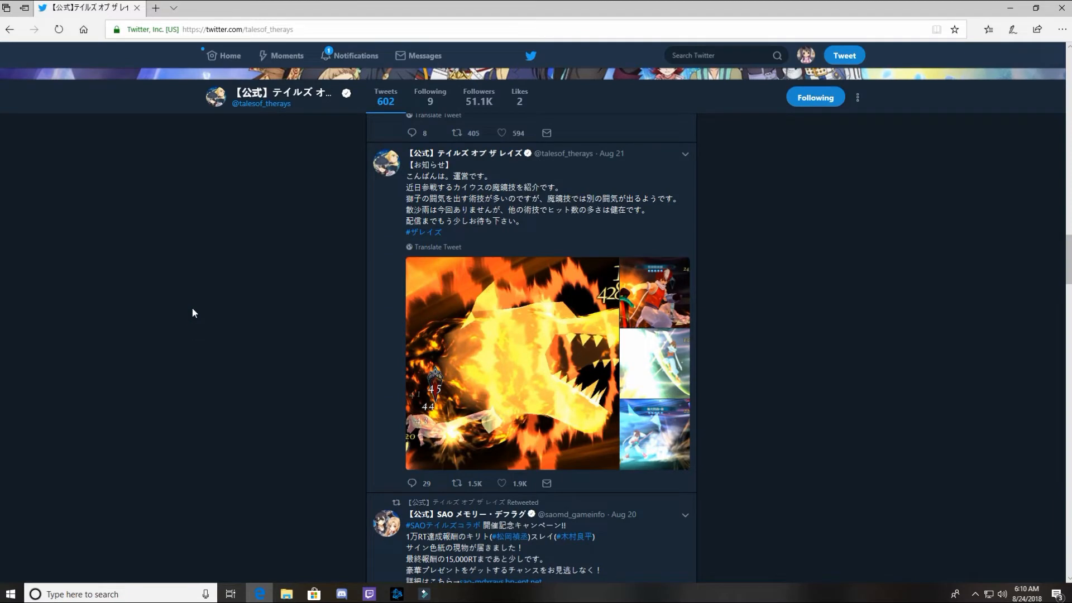
mouse_move(809, 383)
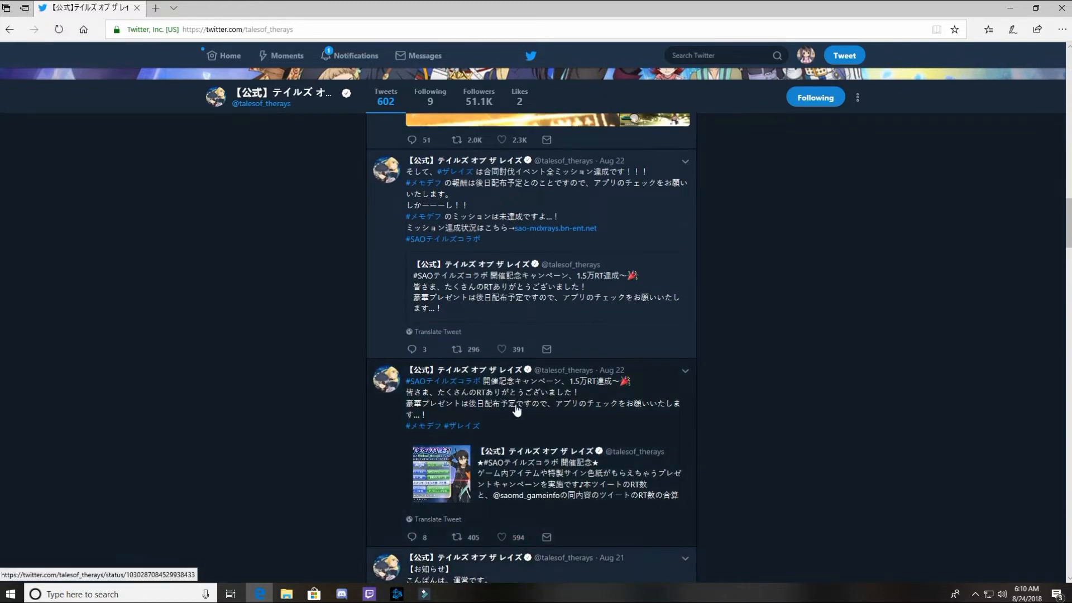
View the sword attack gameplay photos enlarged, then close the viewer.
scroll("down", 3)
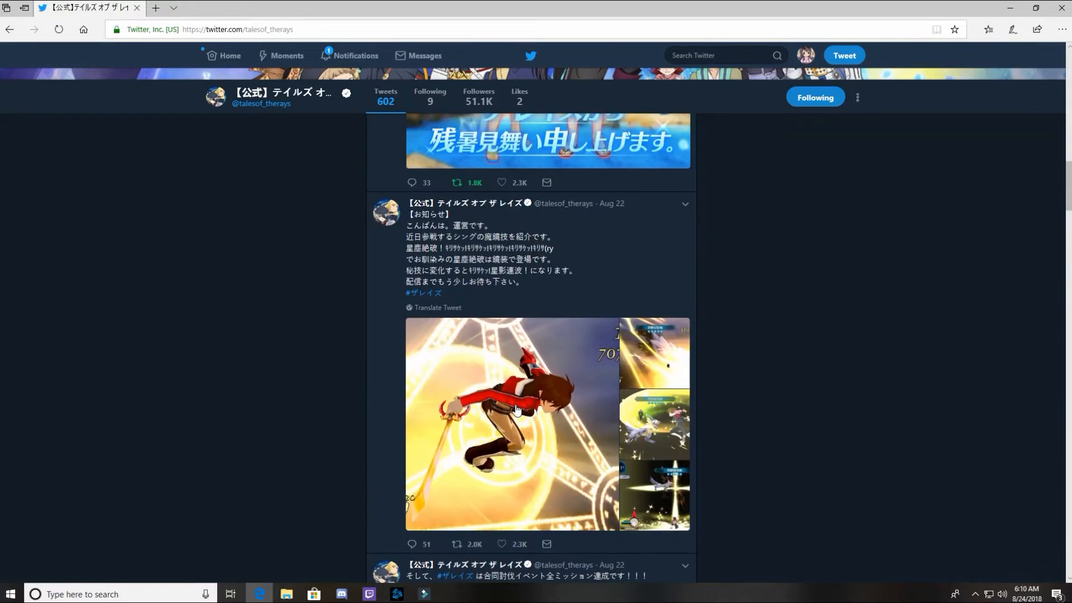
left_click(492, 424)
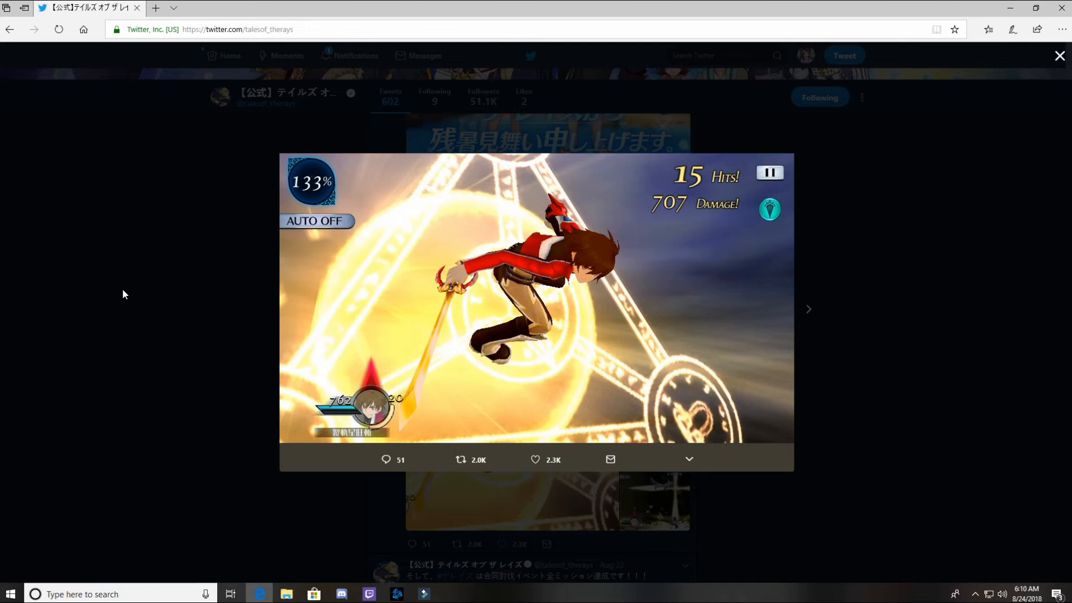
mouse_move(1033, 360)
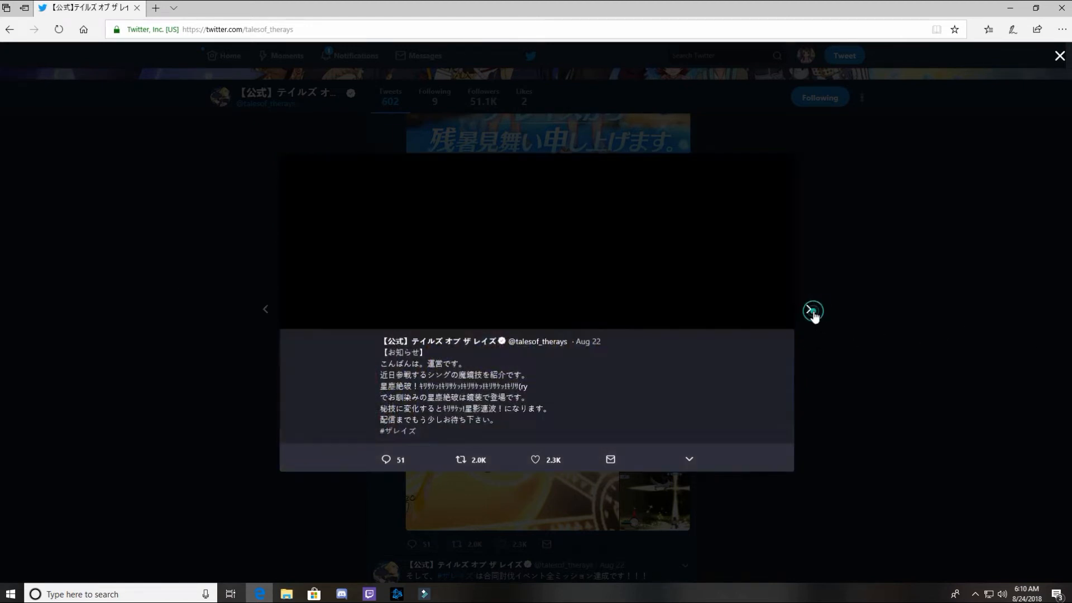
left_click(812, 311)
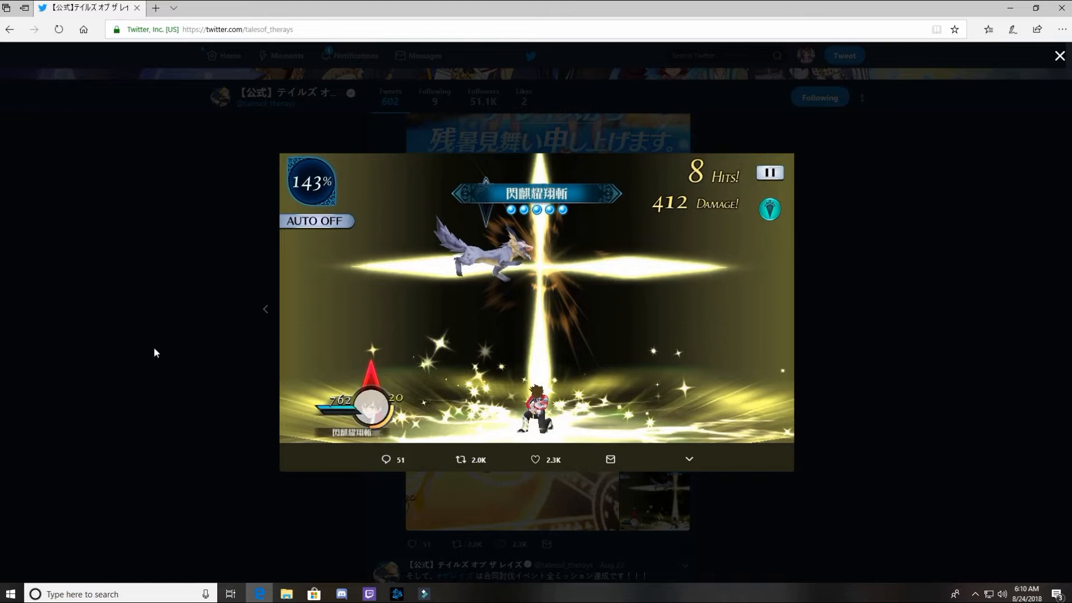
left_click(1060, 55)
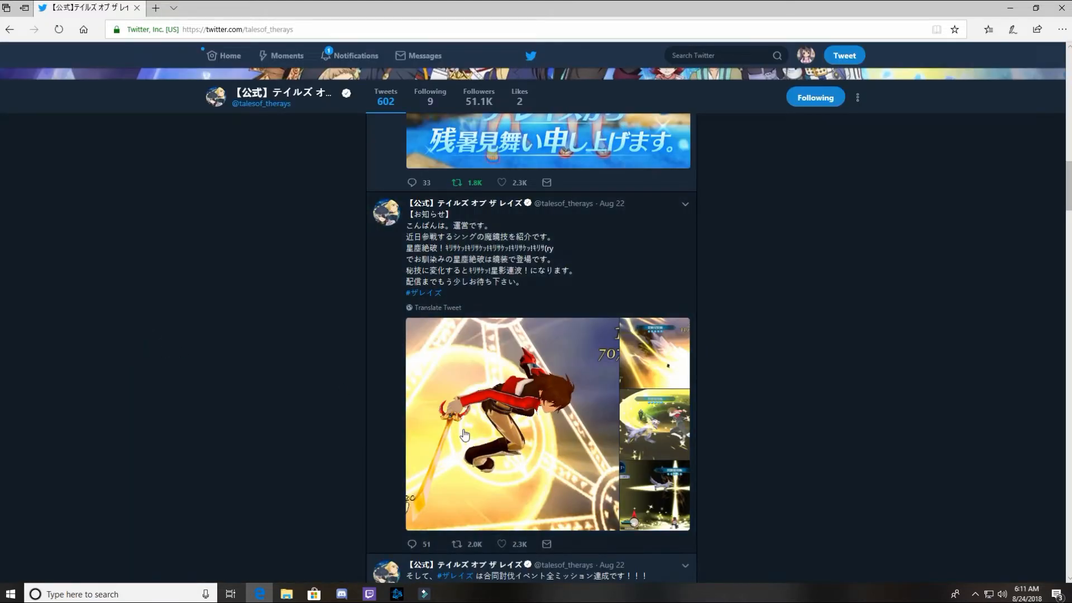
Scroll back to the chapter 8 announcement and show its English translation.
scroll("up", 3)
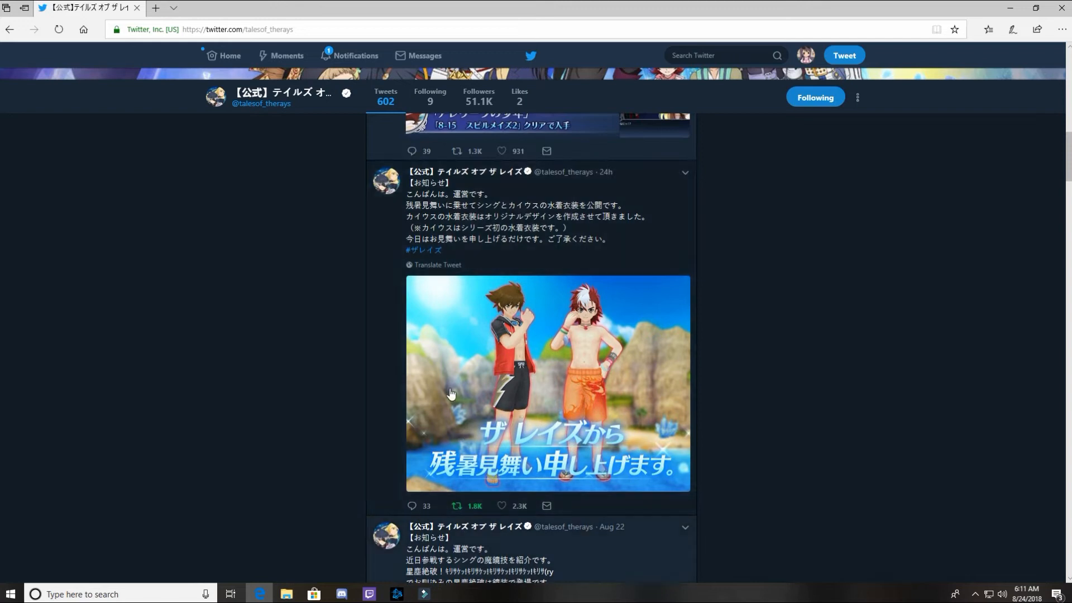
mouse_move(523, 427)
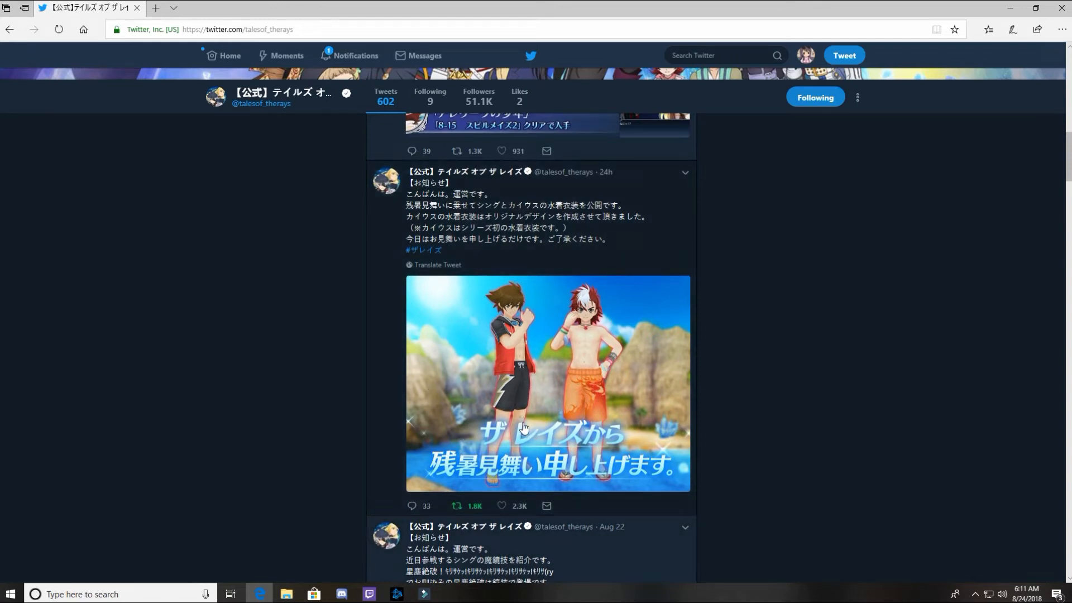
mouse_move(552, 324)
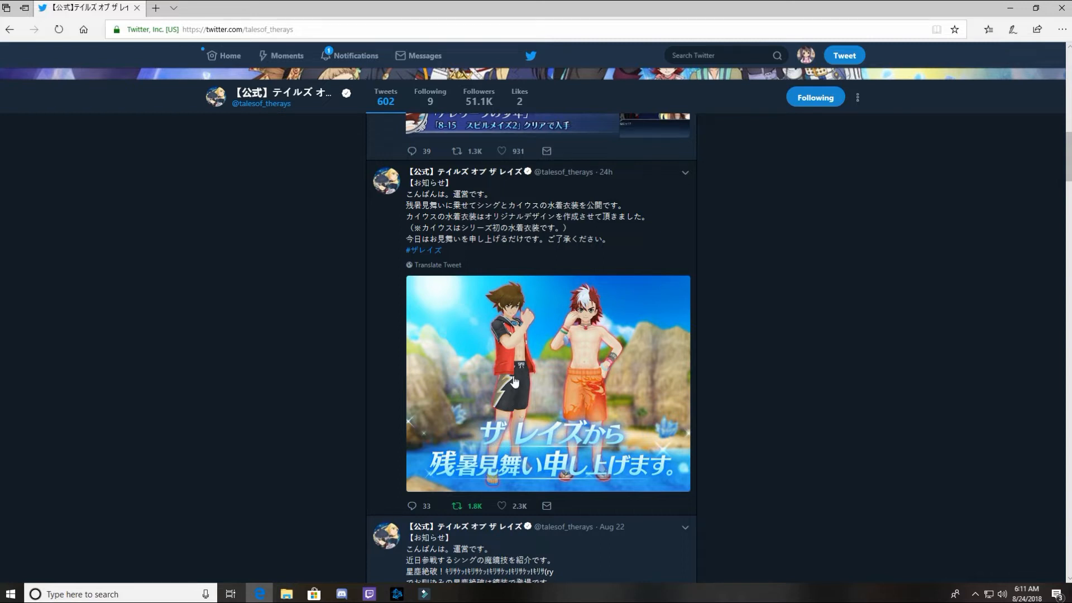
mouse_move(496, 289)
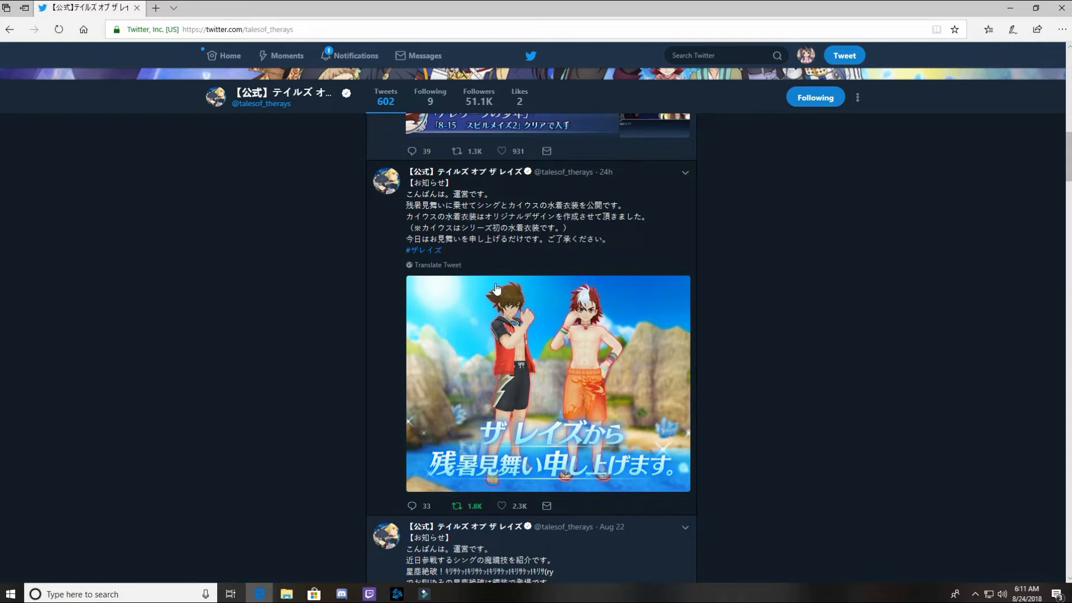
mouse_move(441, 383)
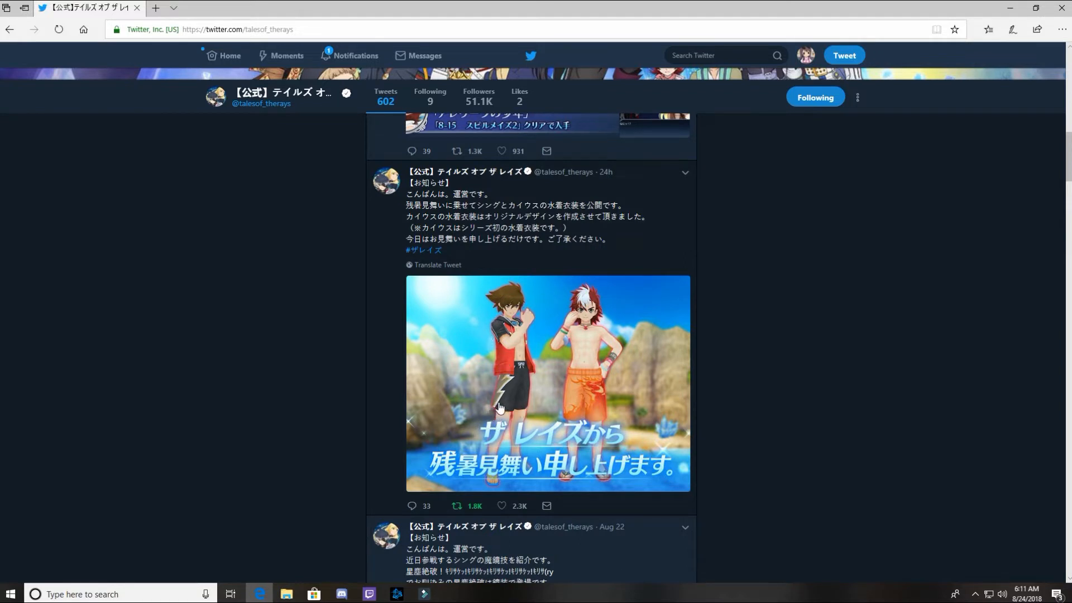
mouse_move(818, 432)
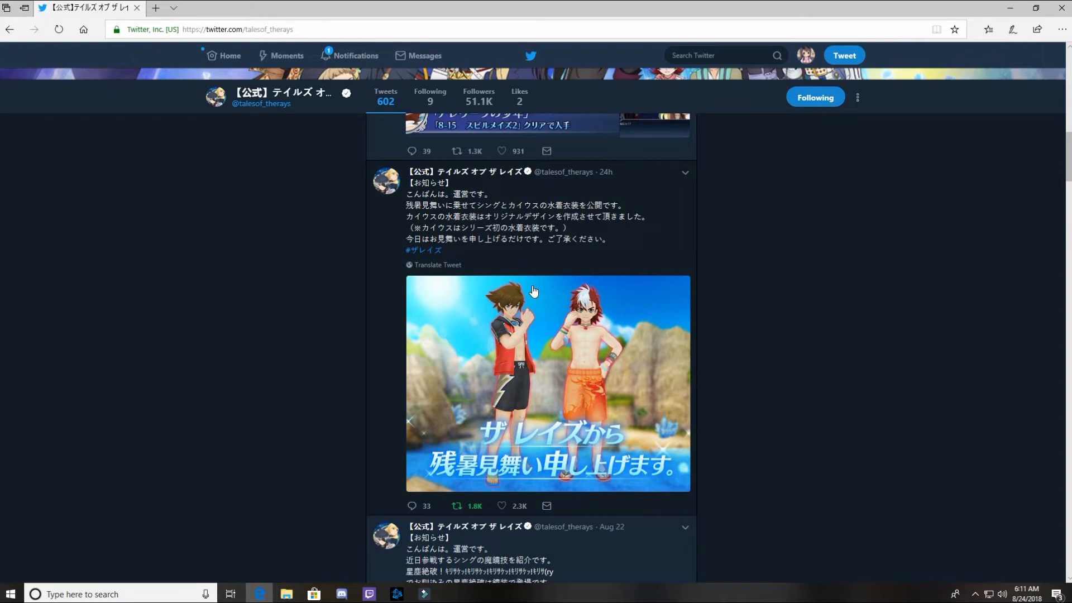
mouse_move(568, 371)
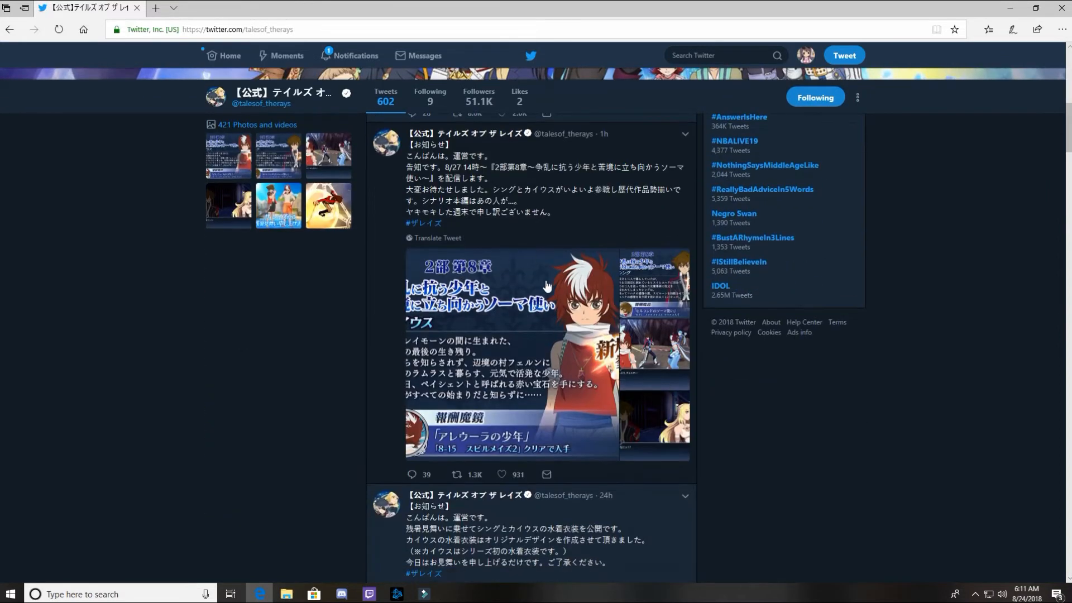
mouse_move(465, 243)
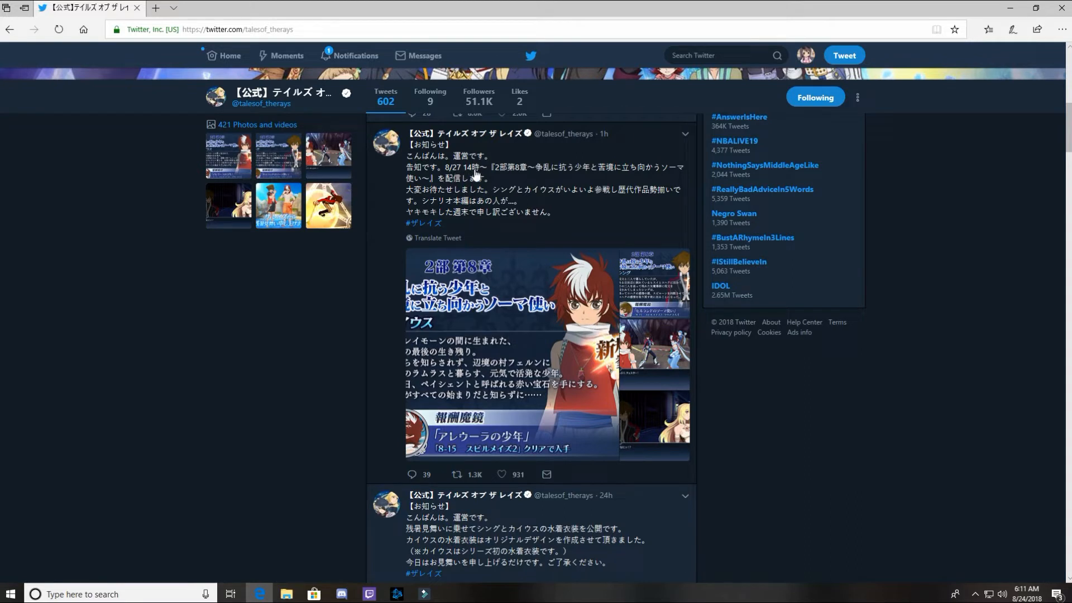
mouse_move(347, 301)
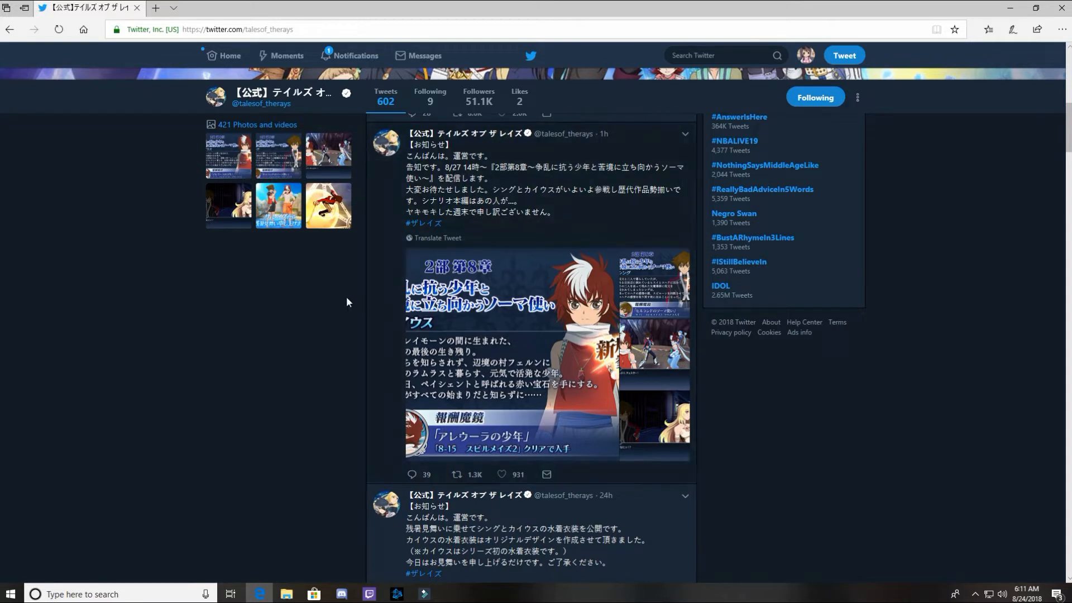
mouse_move(437, 238)
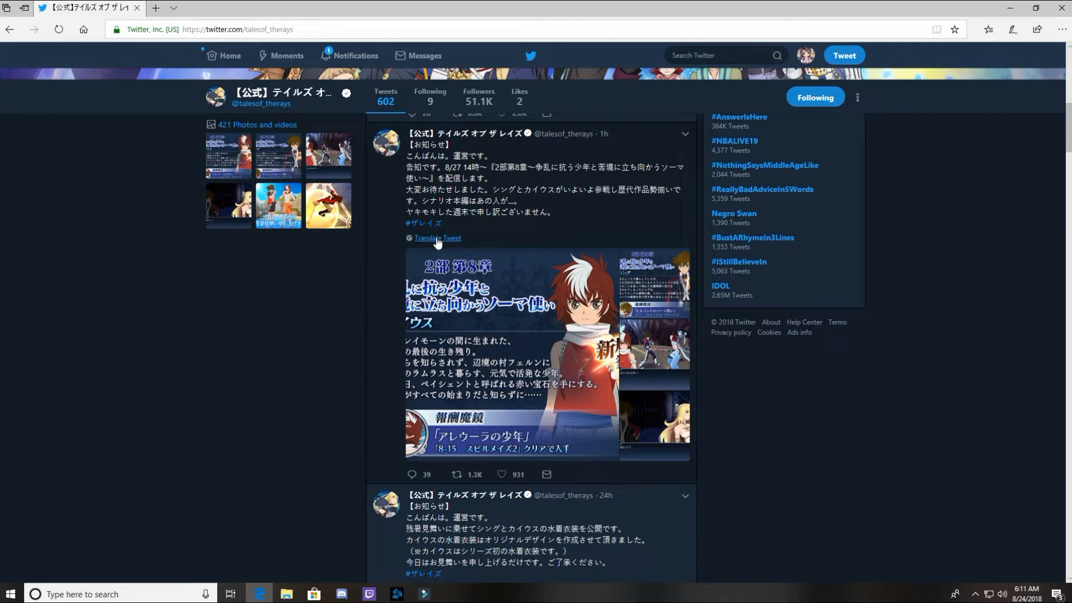
left_click(437, 238)
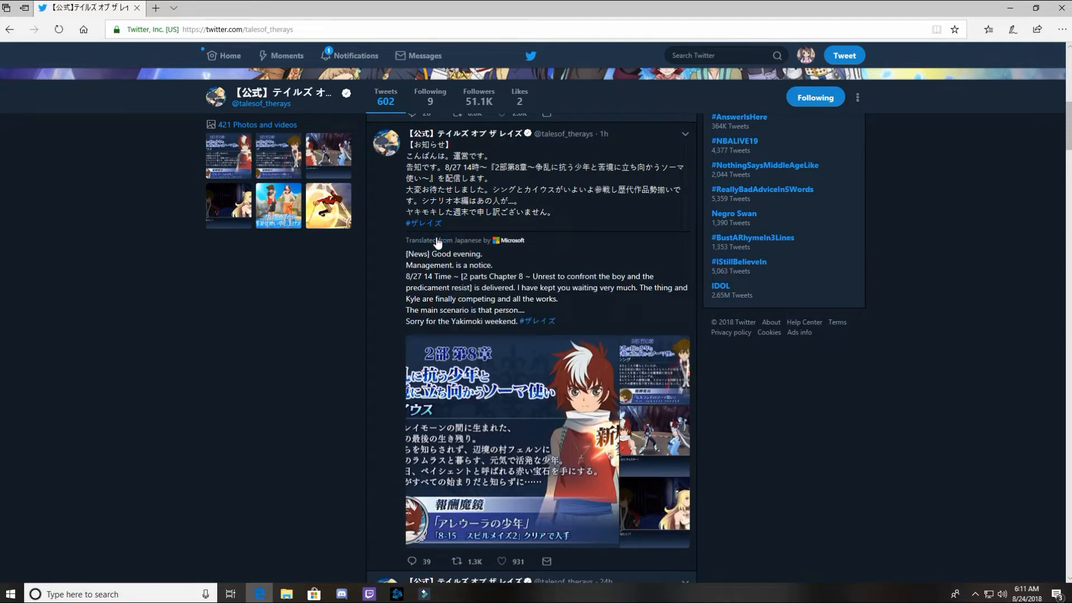
mouse_move(519, 270)
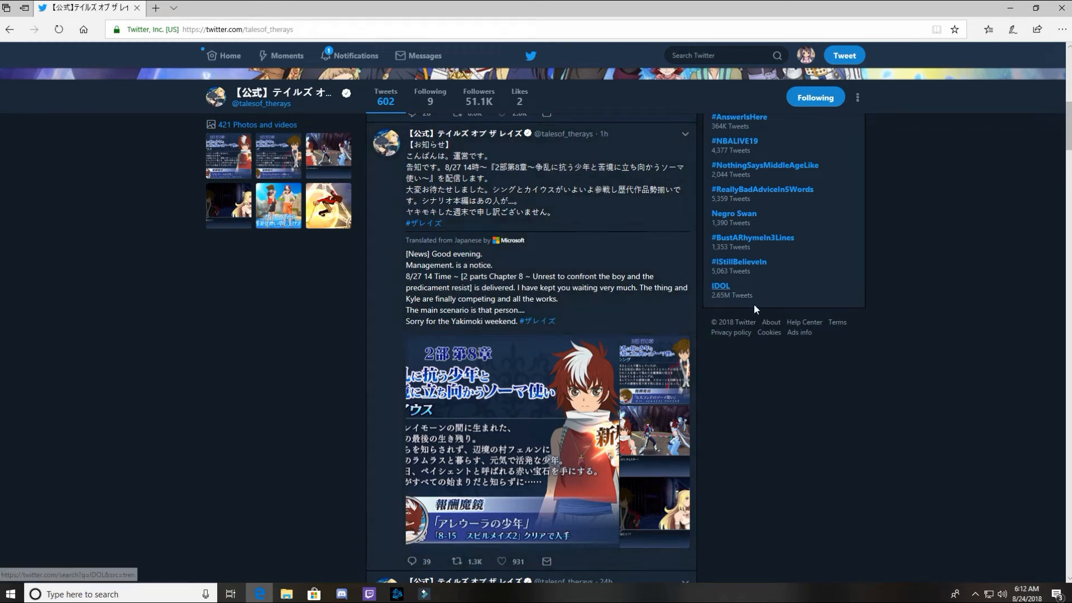
scroll("down", 3)
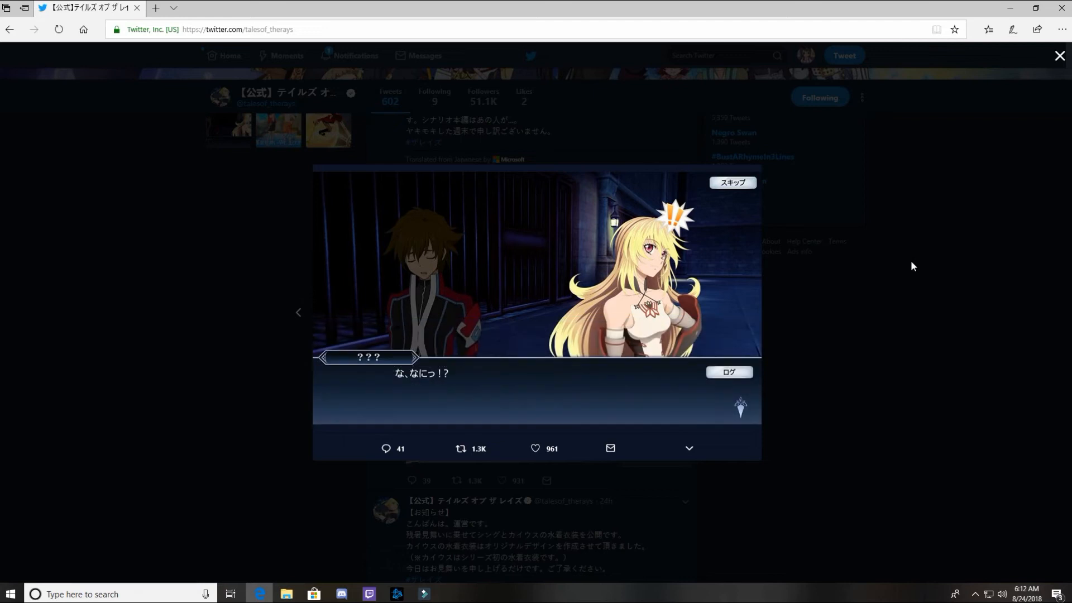
mouse_move(885, 273)
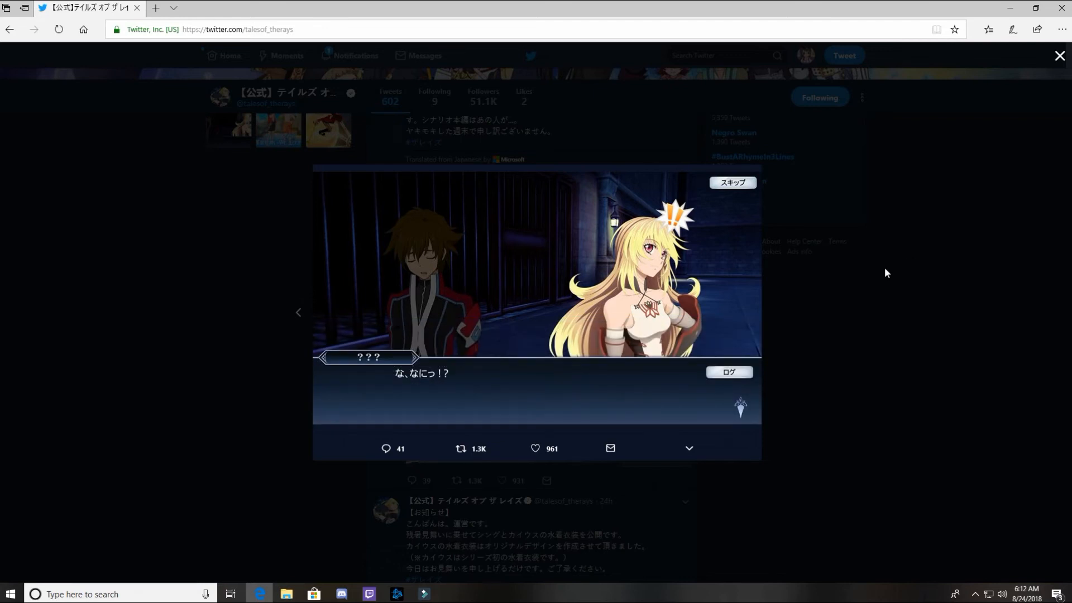
mouse_move(822, 368)
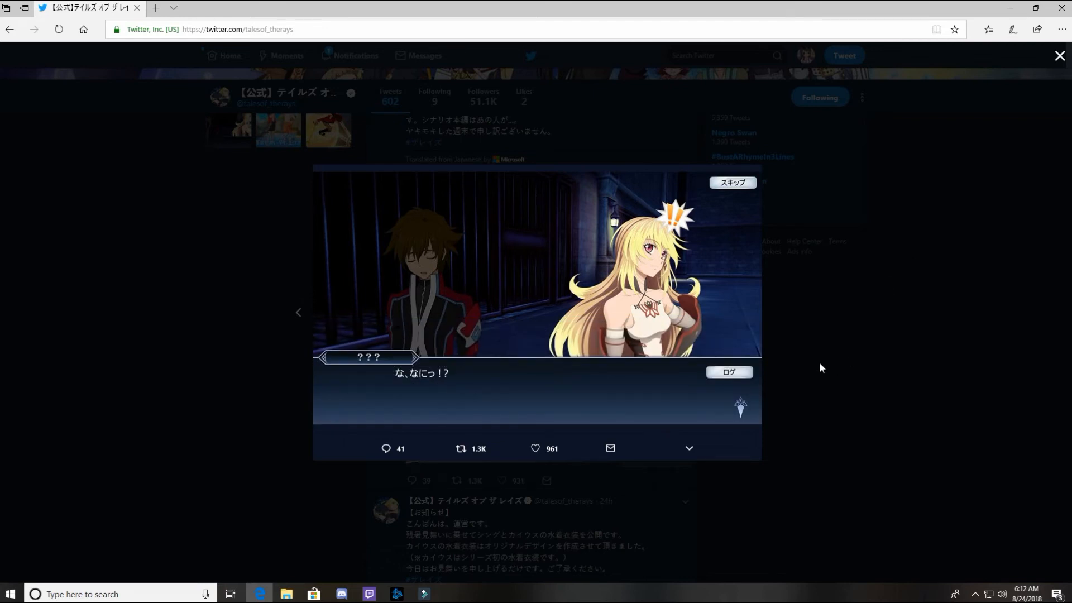
Close the enlarged Chapter 8 story video to return to the profile timeline.
left_click(1059, 55)
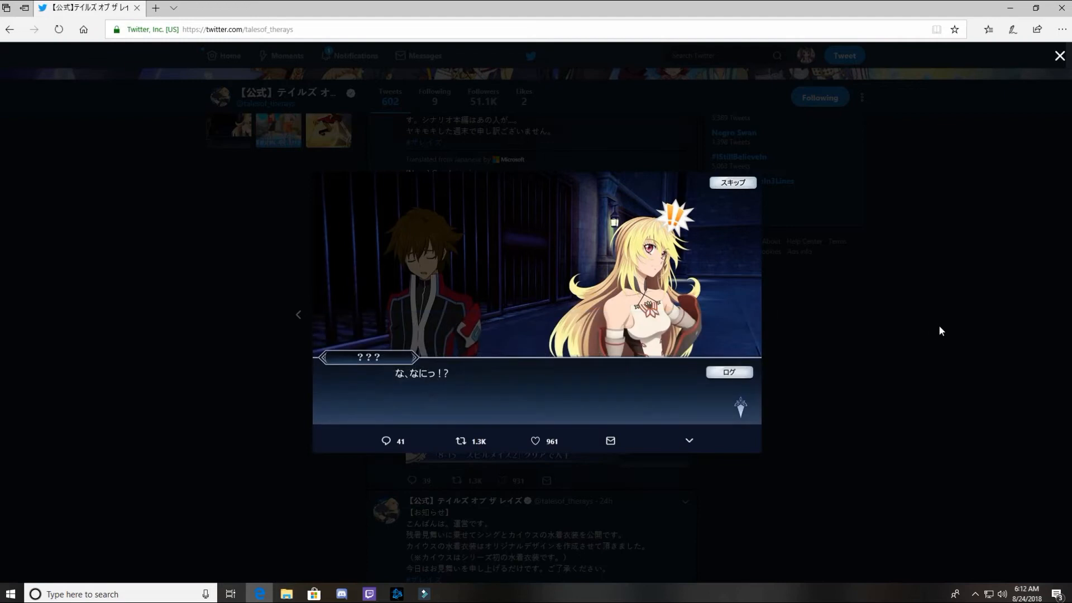
left_click(1059, 55)
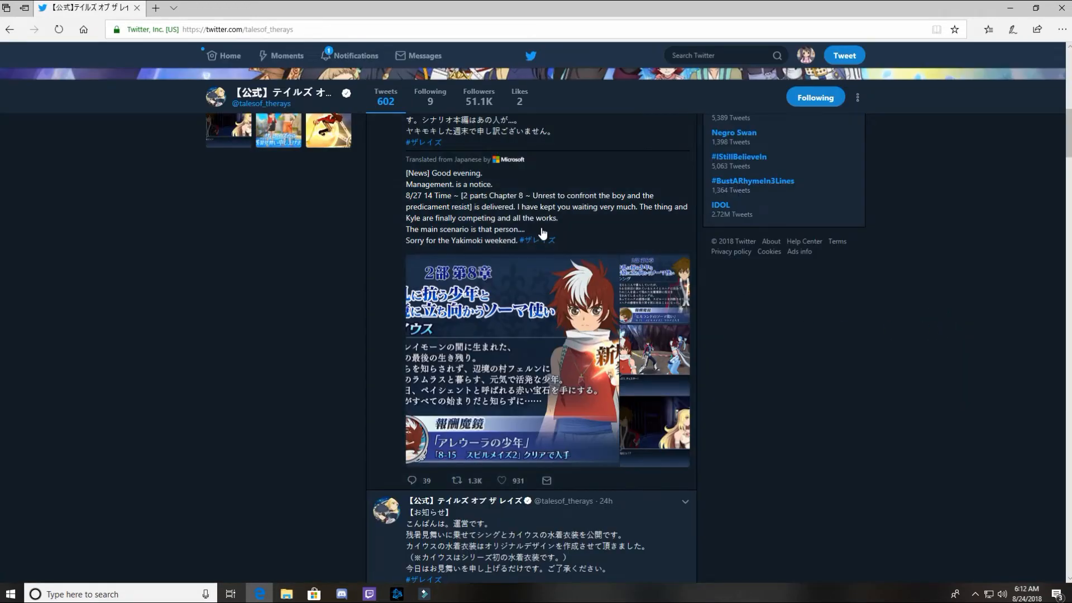
mouse_move(427, 201)
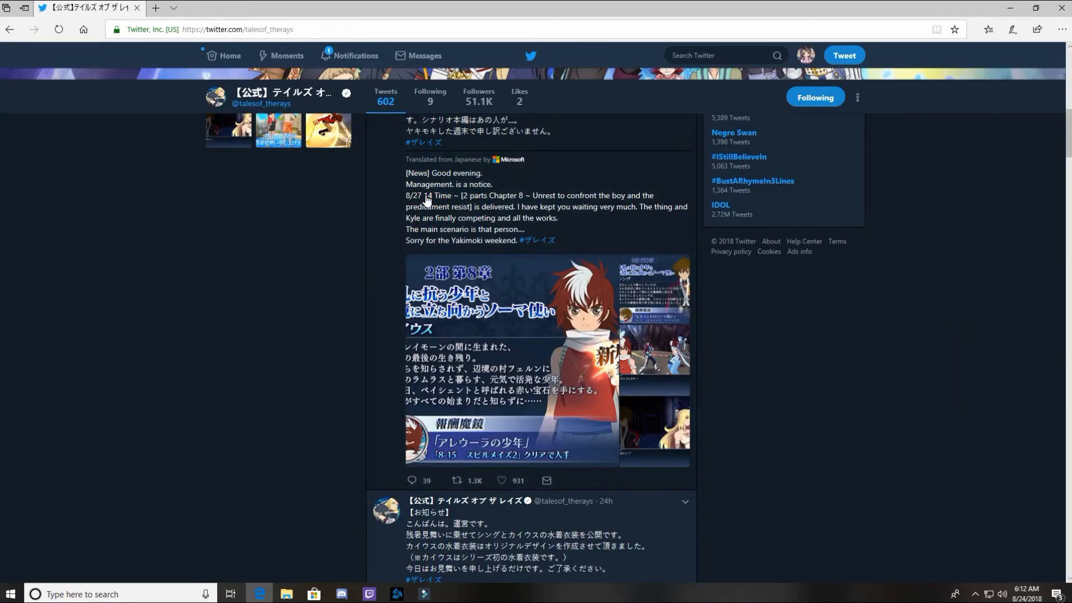
mouse_move(728, 251)
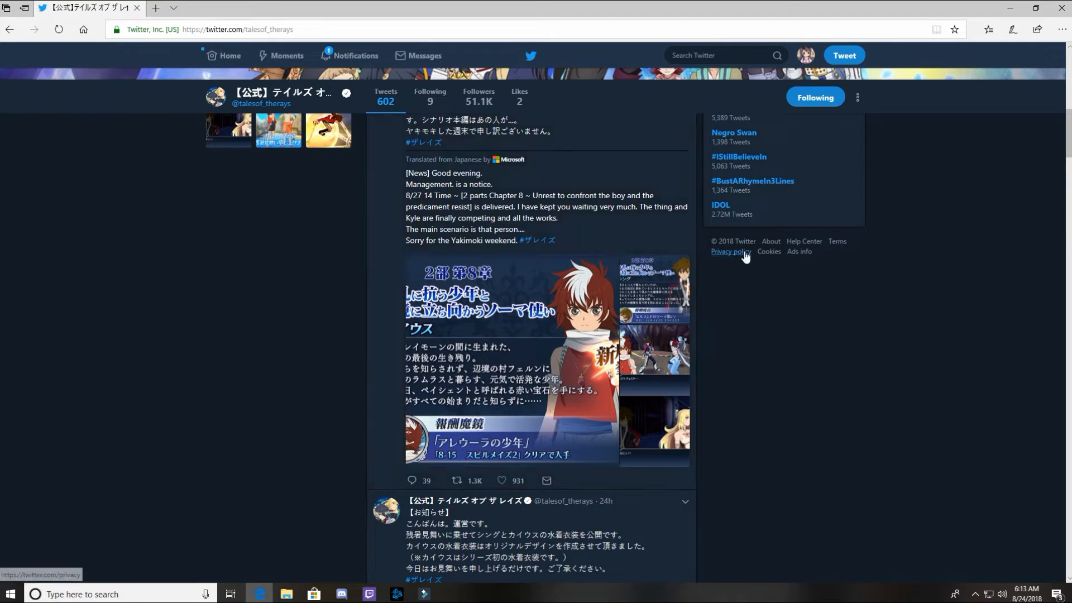
mouse_move(950, 292)
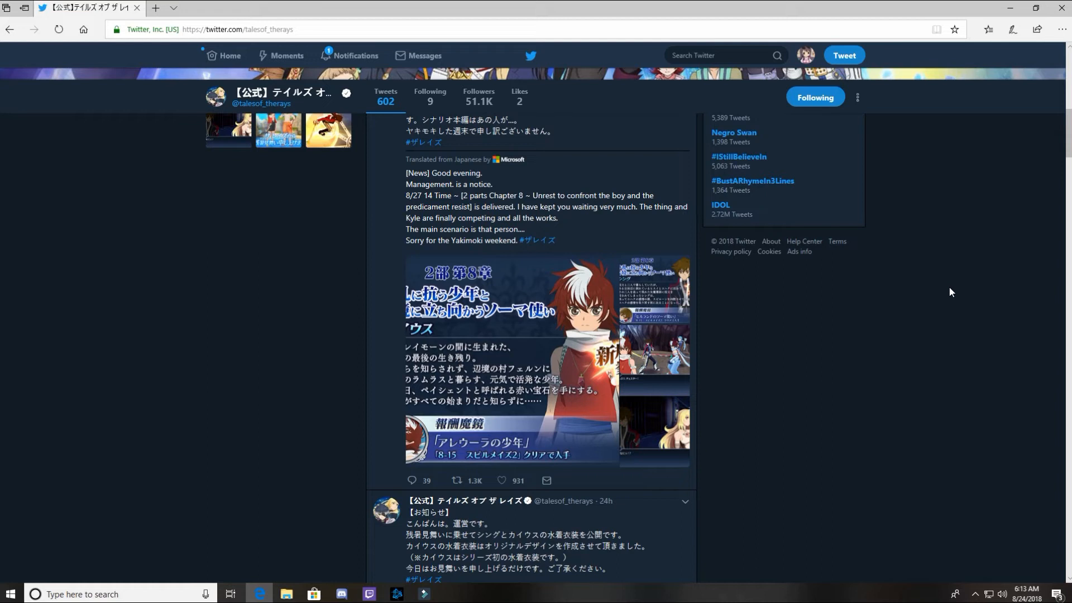
mouse_move(612, 218)
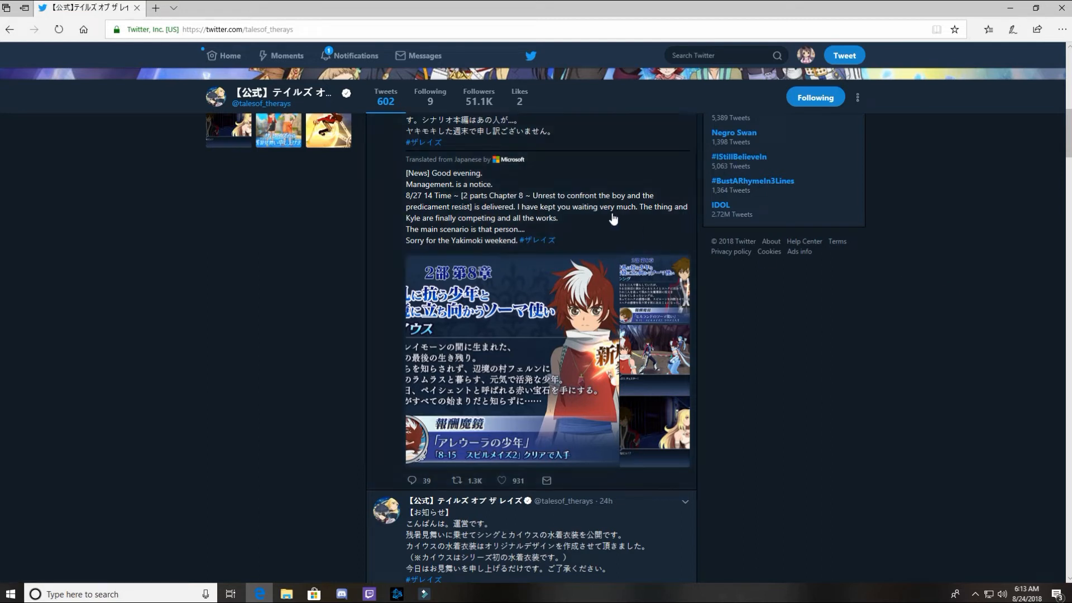
mouse_move(523, 204)
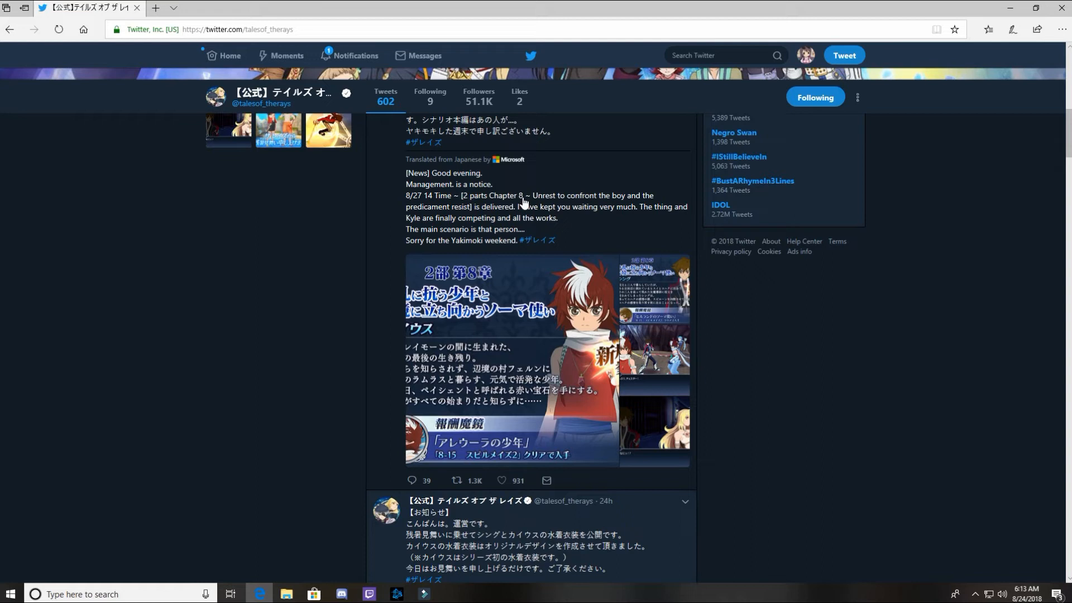
mouse_move(589, 194)
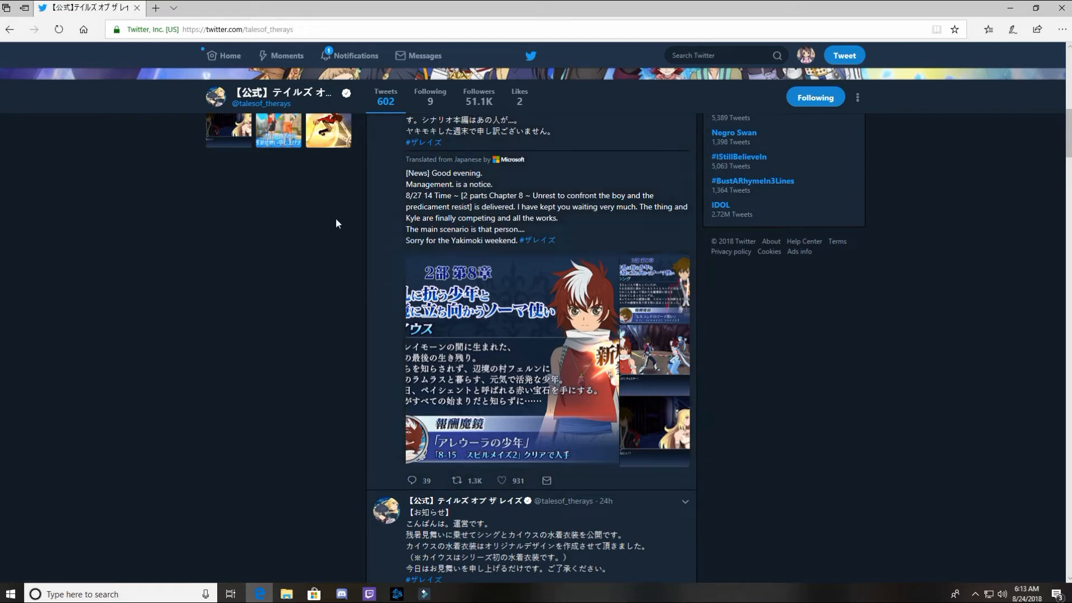
mouse_move(133, 237)
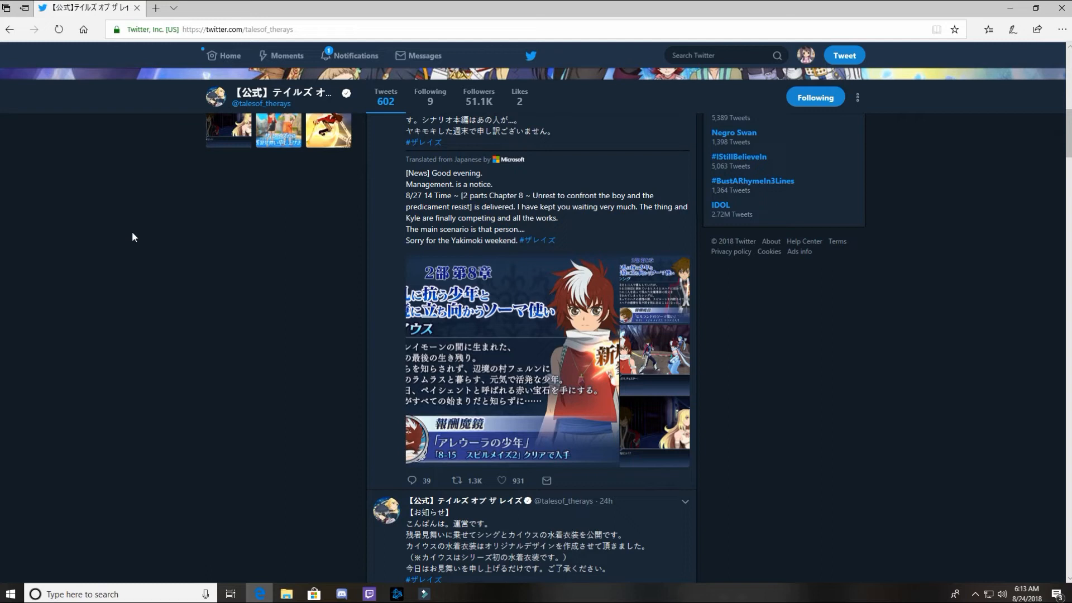
mouse_move(216, 277)
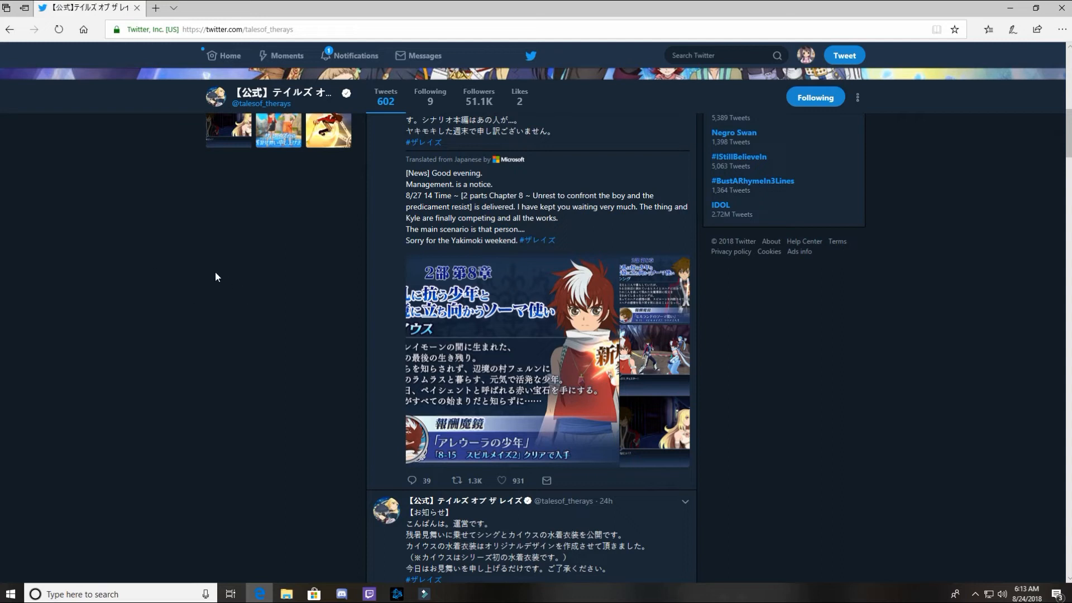
mouse_move(335, 264)
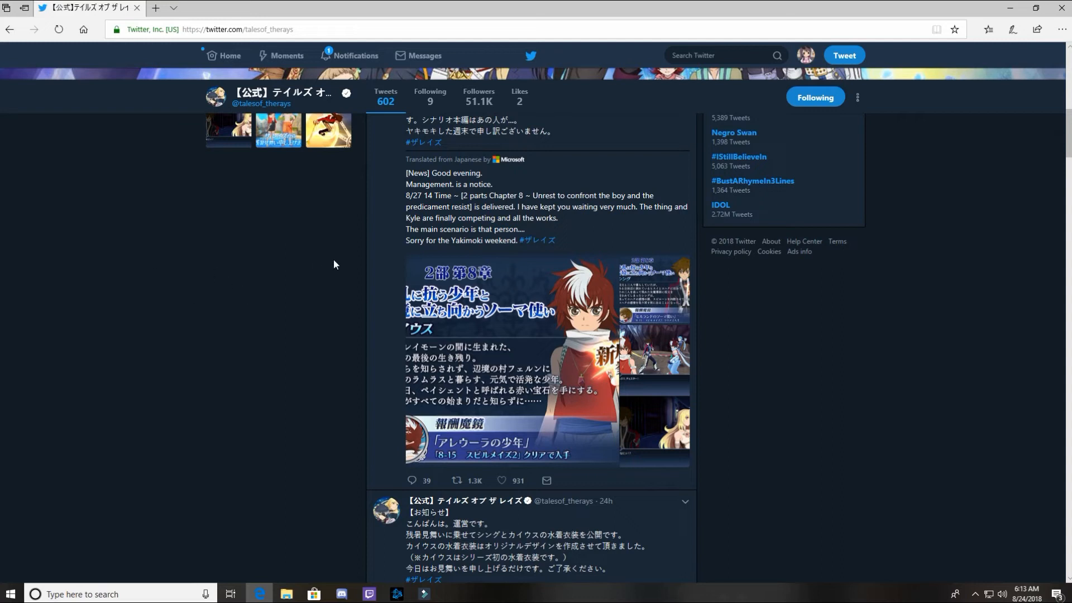
mouse_move(300, 218)
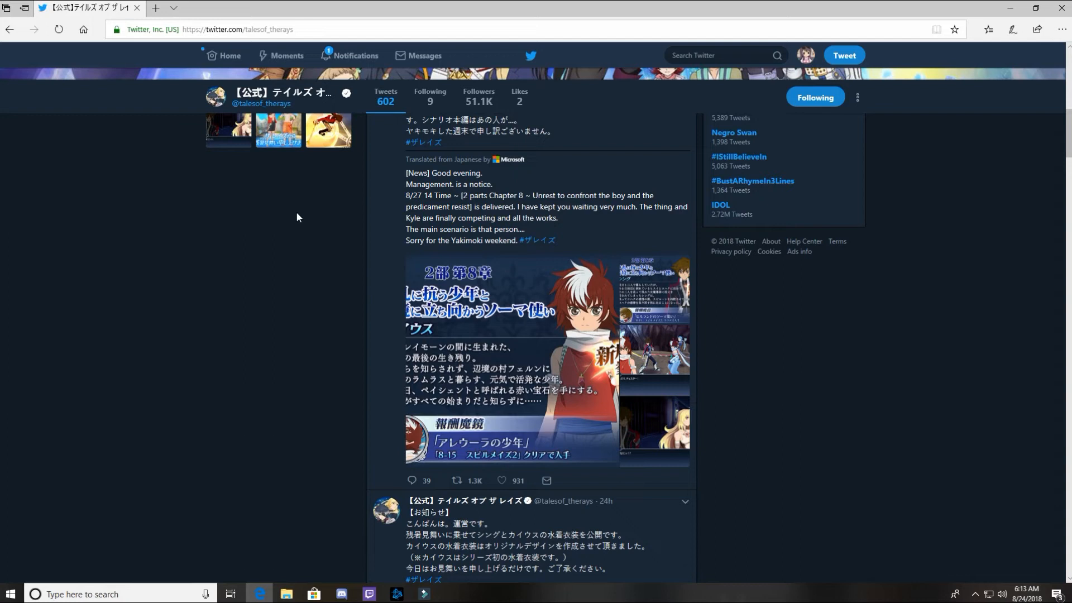
mouse_move(292, 216)
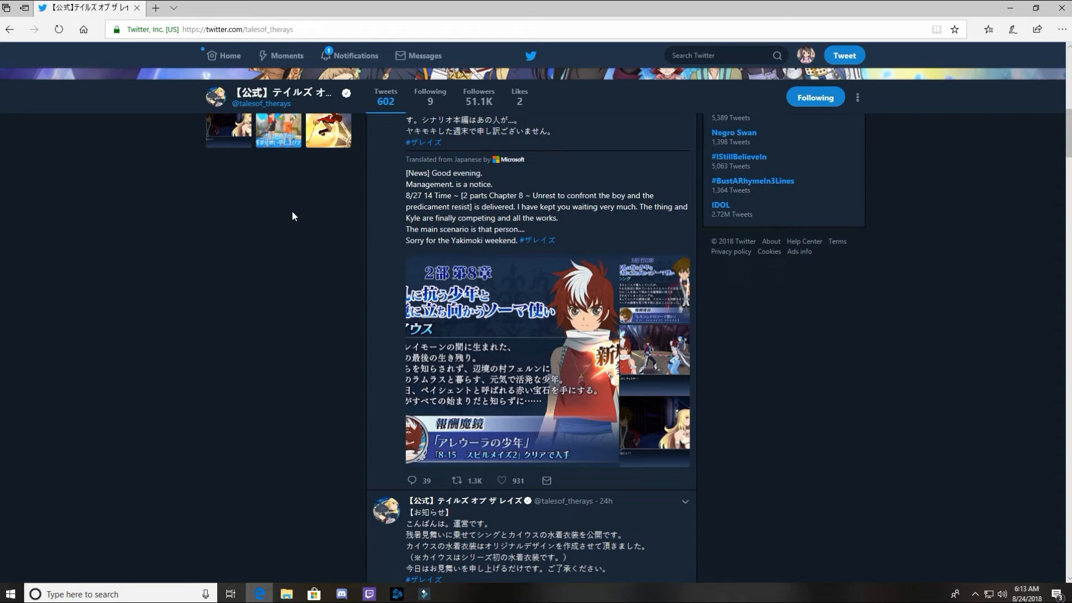
mouse_move(297, 212)
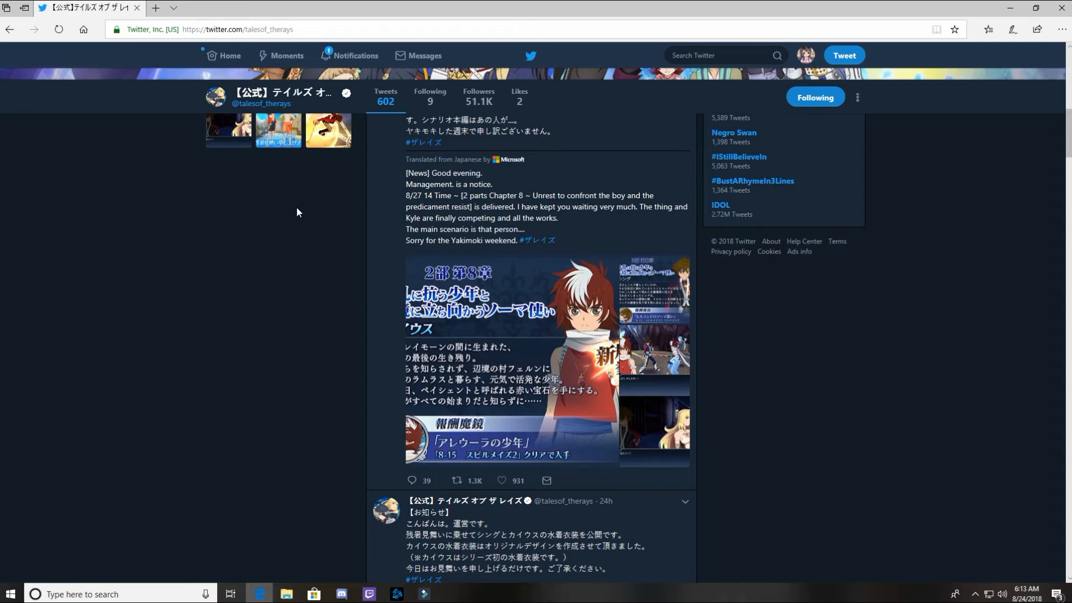
mouse_move(195, 259)
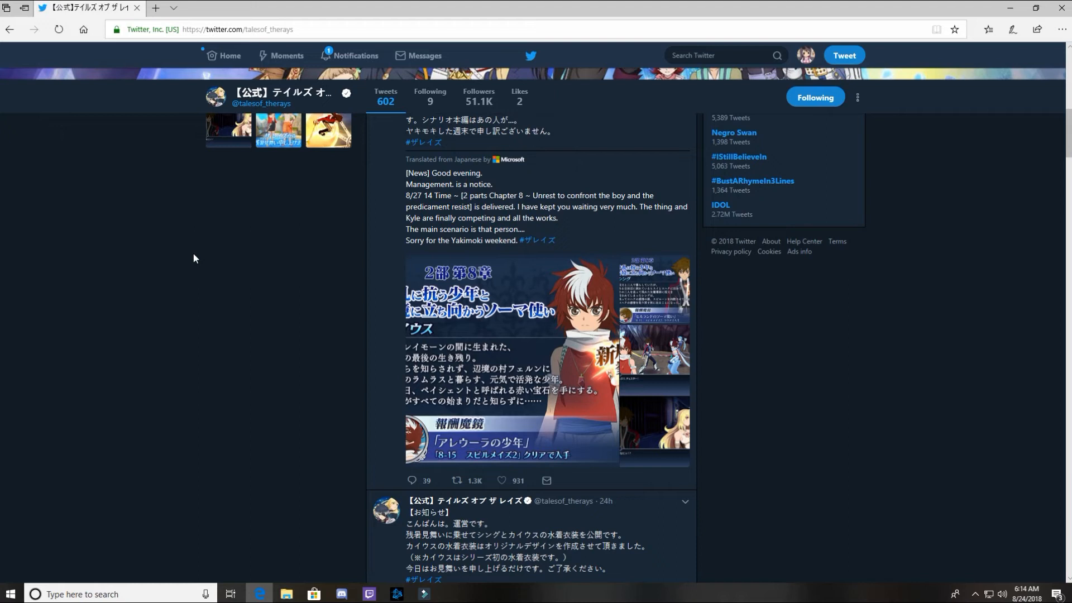
mouse_move(184, 259)
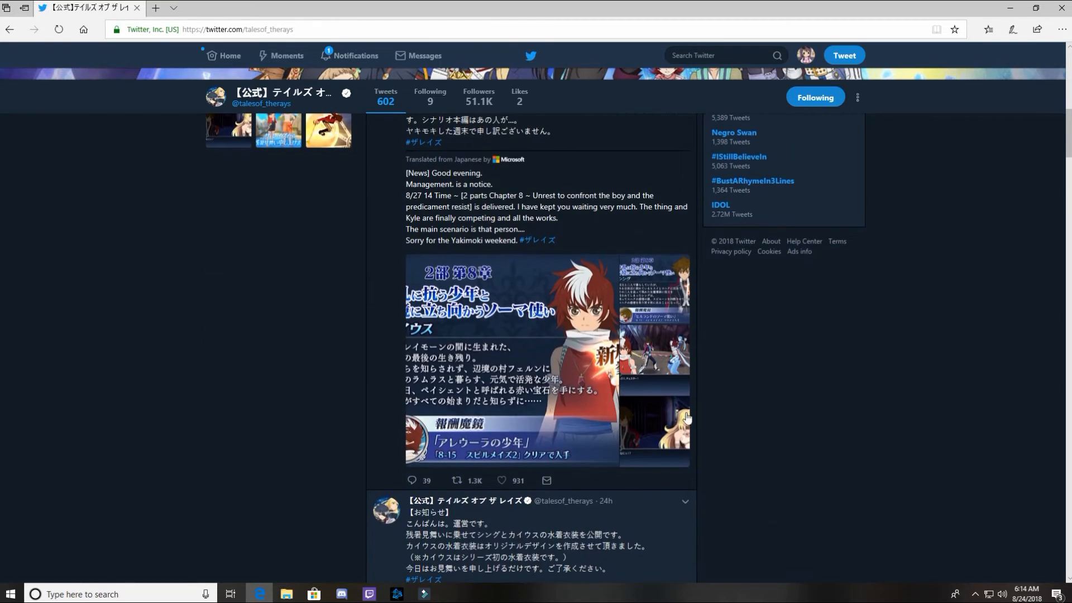
mouse_move(202, 288)
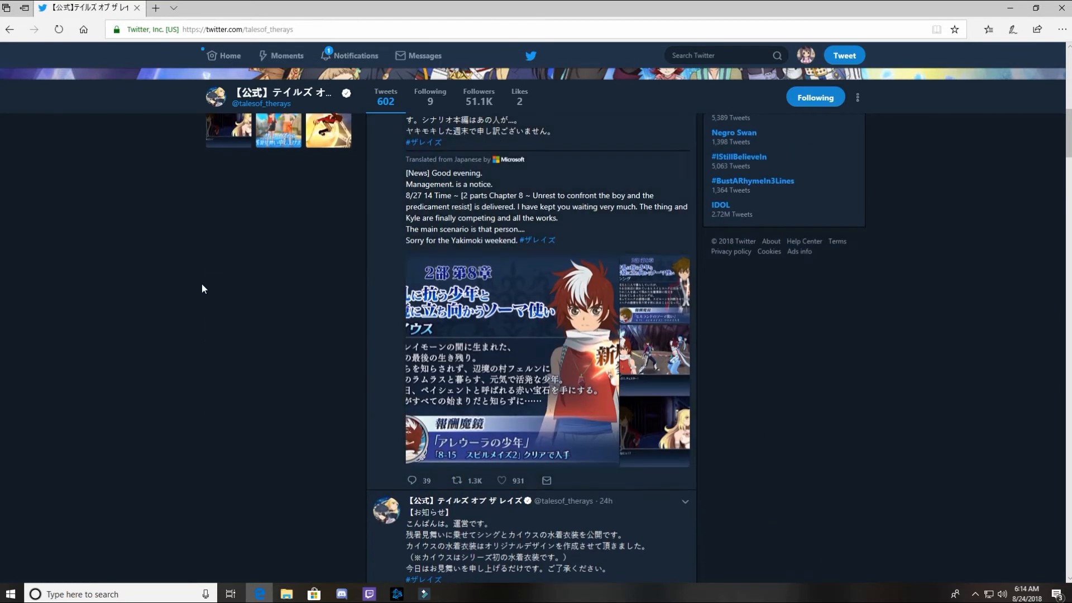
scroll("down", 3)
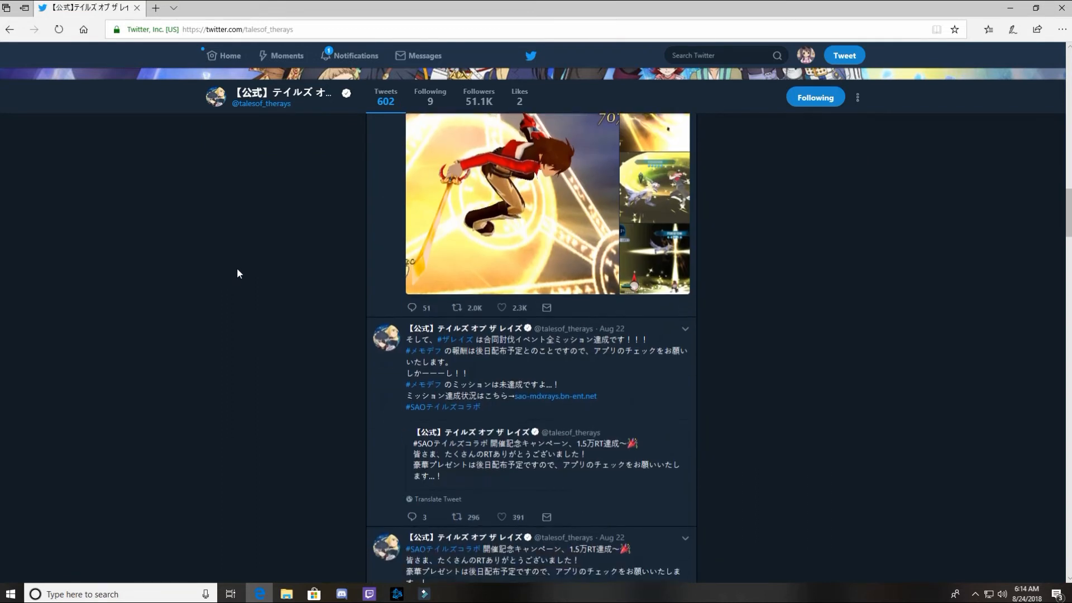
scroll("down", 3)
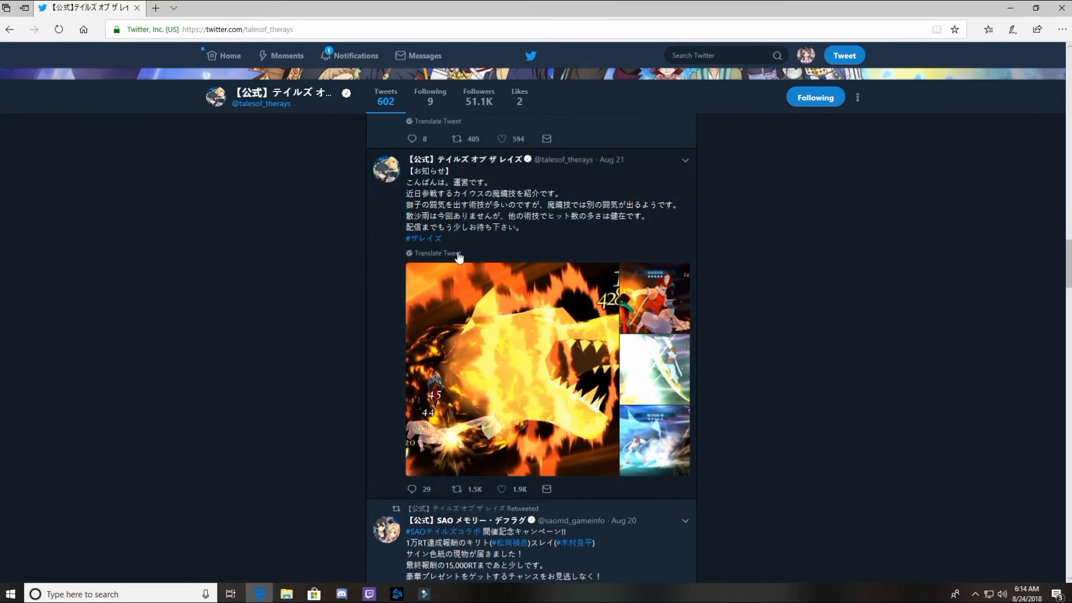
left_click(435, 253)
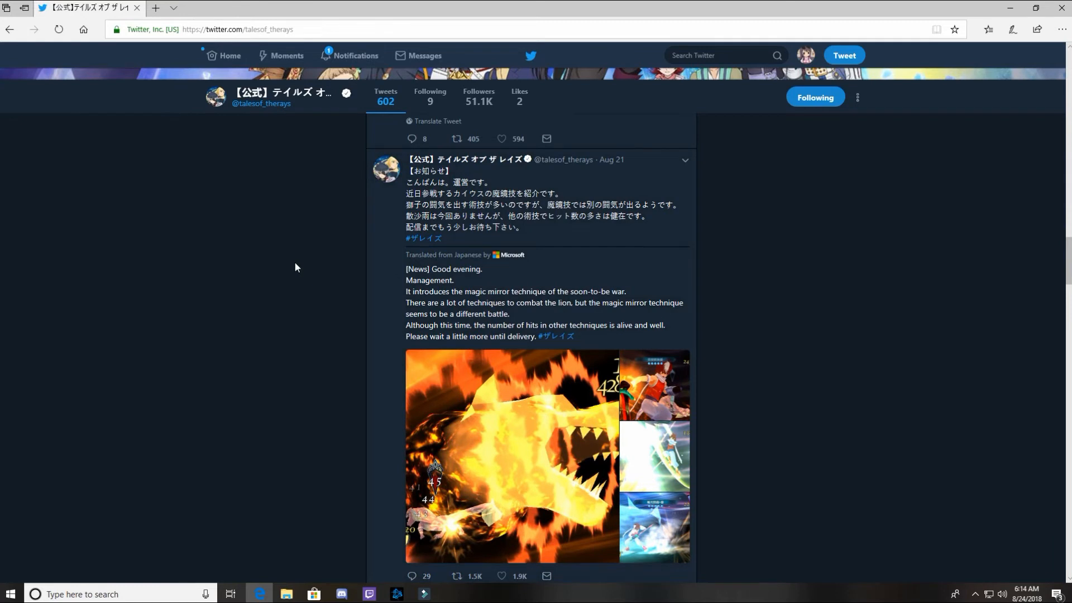
mouse_move(523, 296)
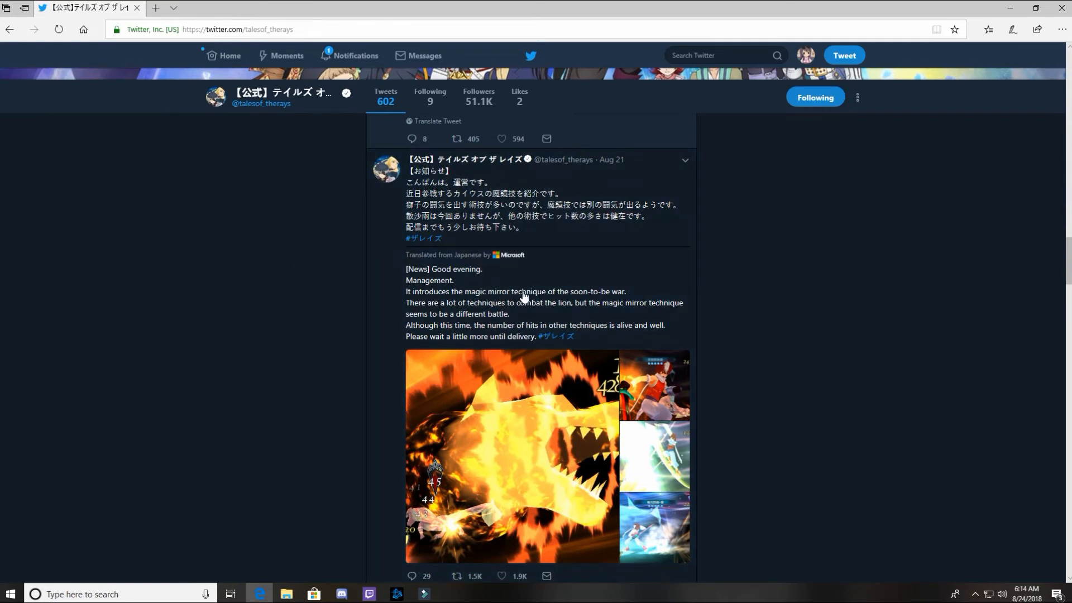
mouse_move(622, 296)
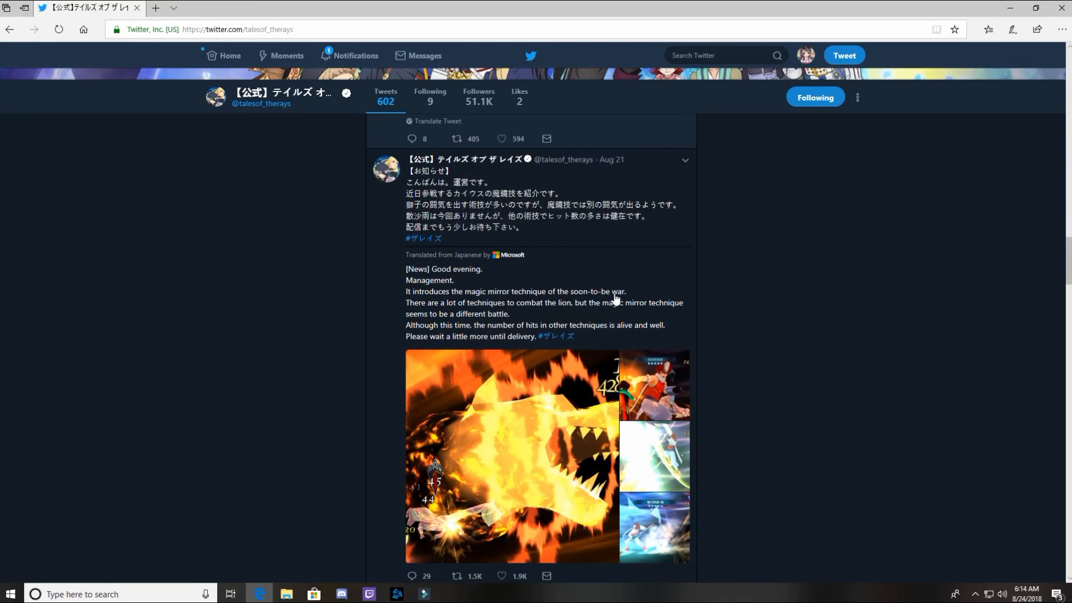
mouse_move(479, 321)
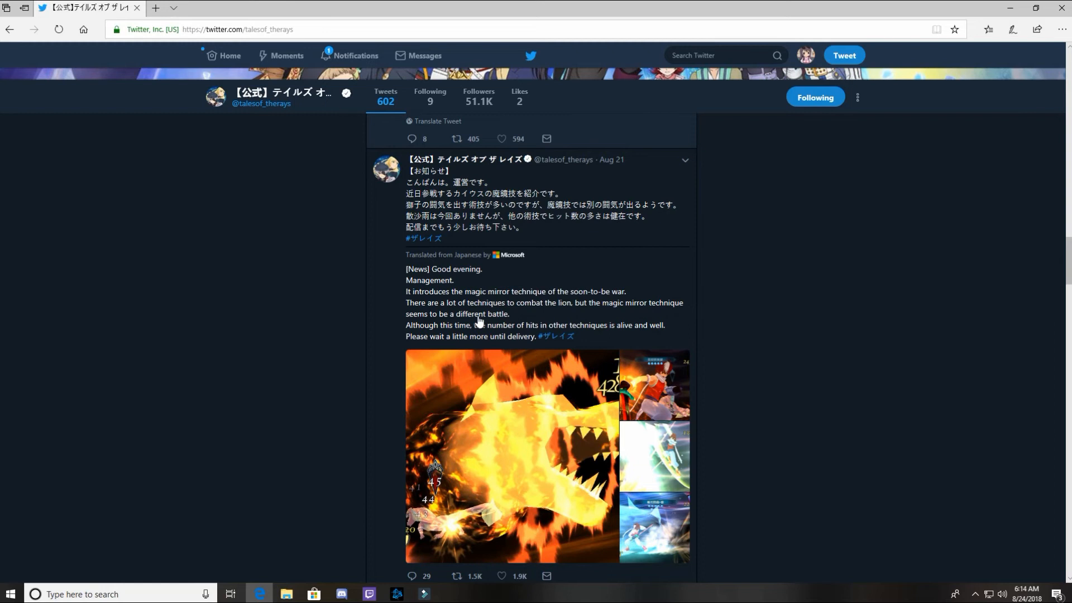
mouse_move(492, 232)
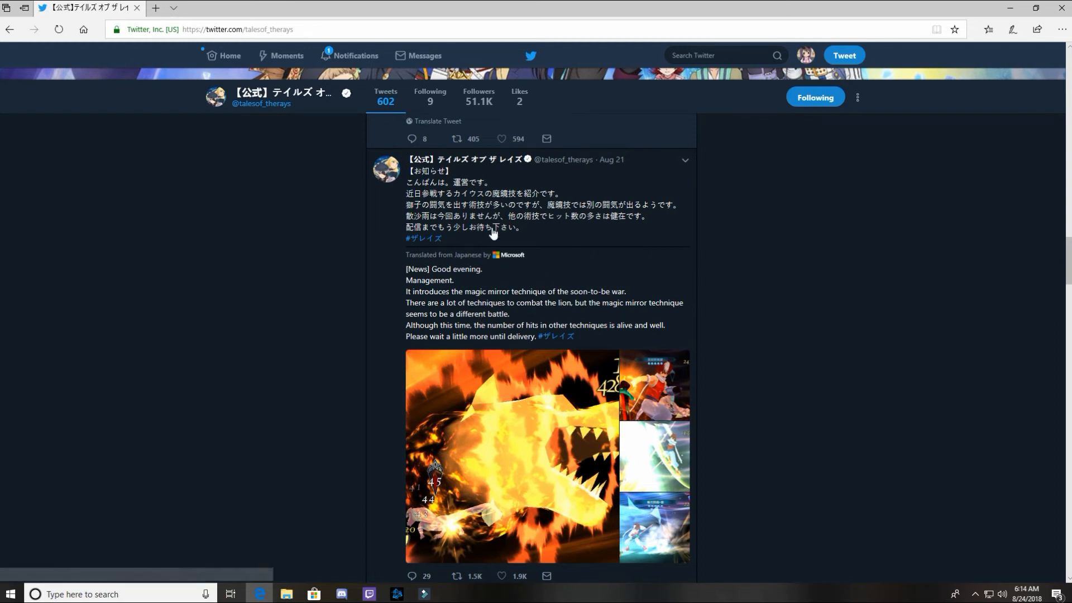
mouse_move(380, 278)
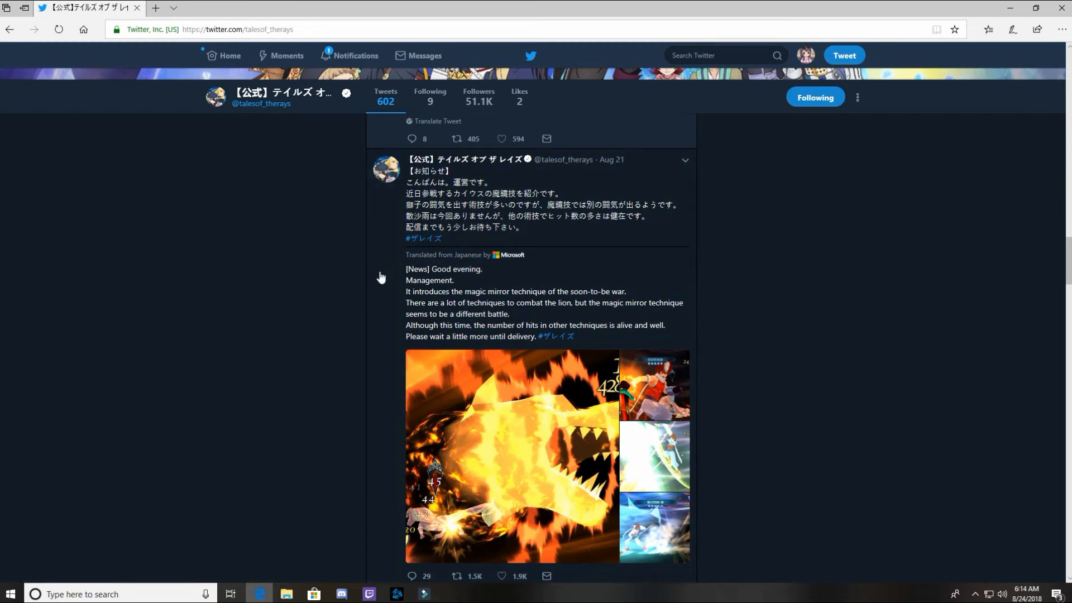
mouse_move(208, 229)
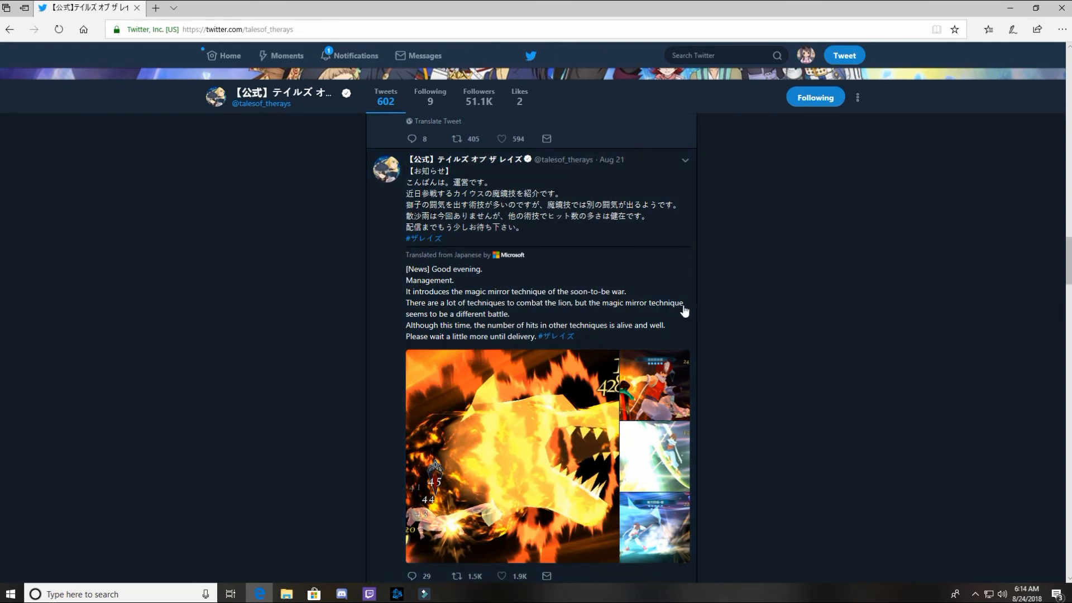
scroll("down", 3)
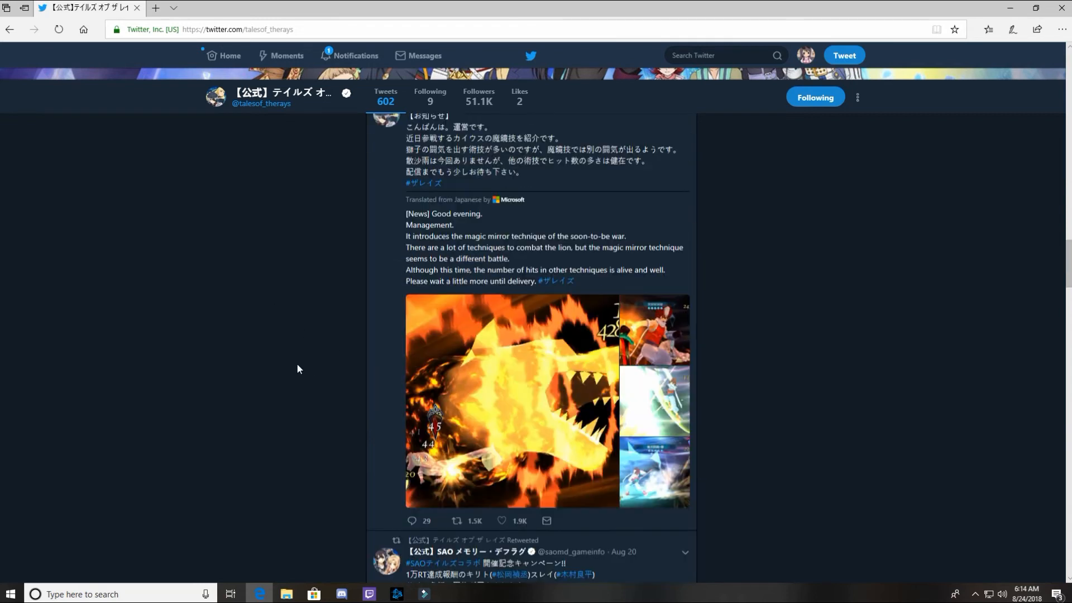
scroll("up", 3)
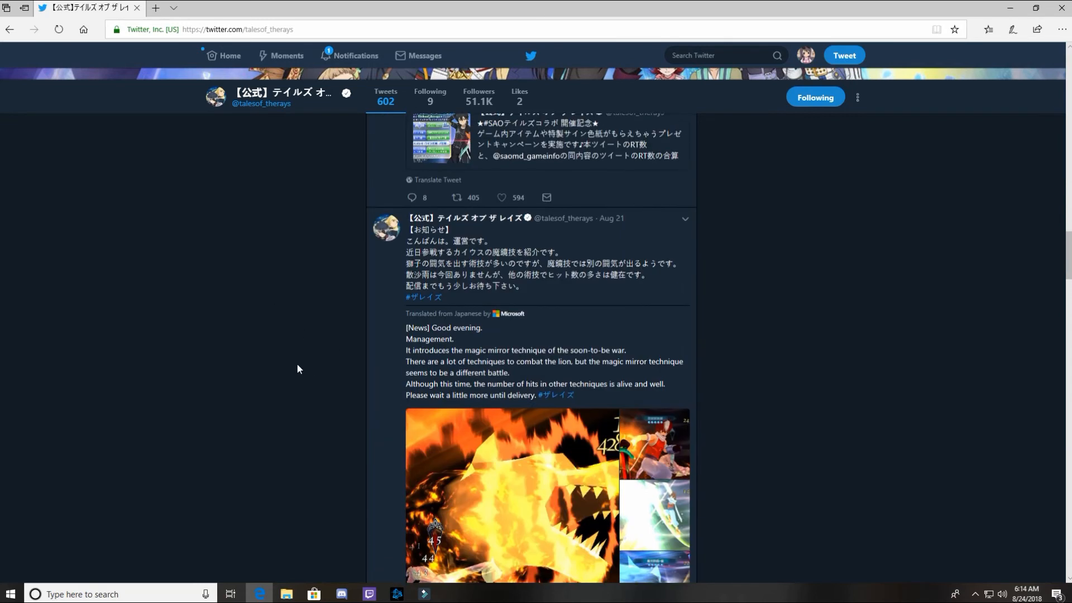
scroll("up", 3)
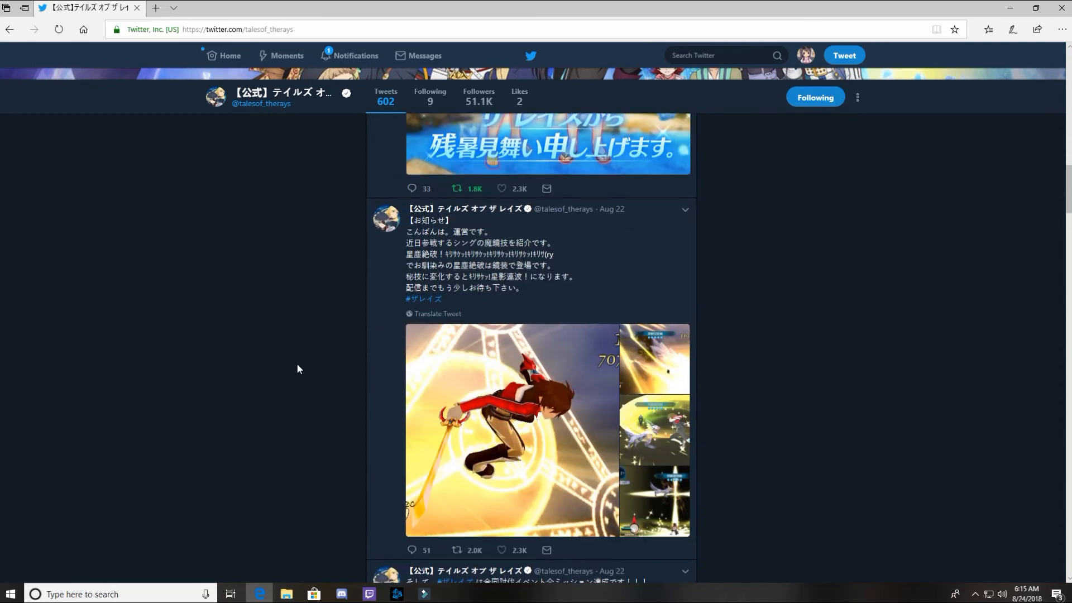
scroll("down", 3)
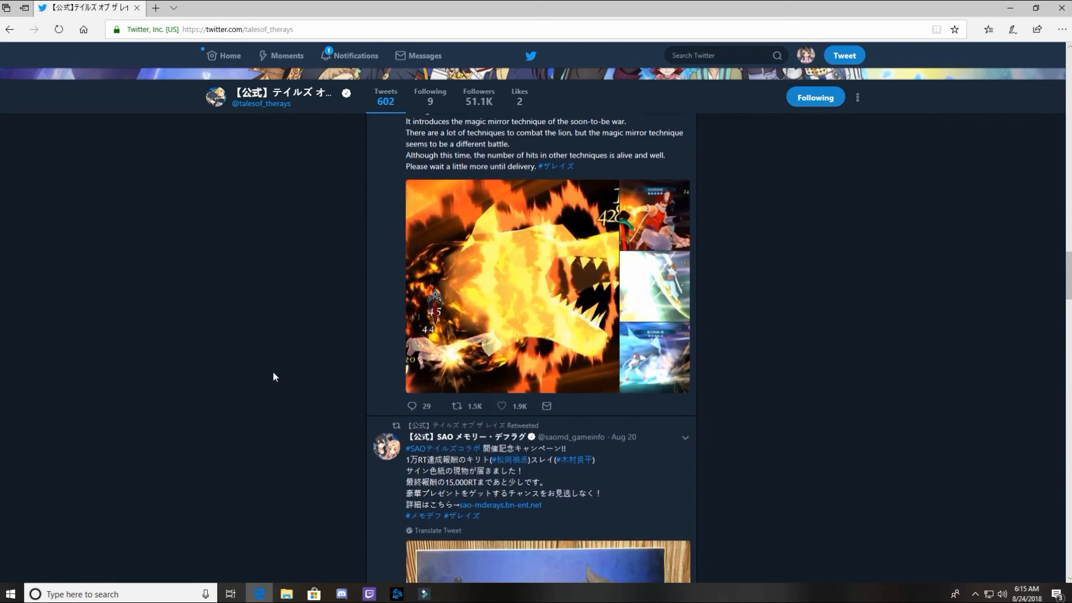
scroll("down", 3)
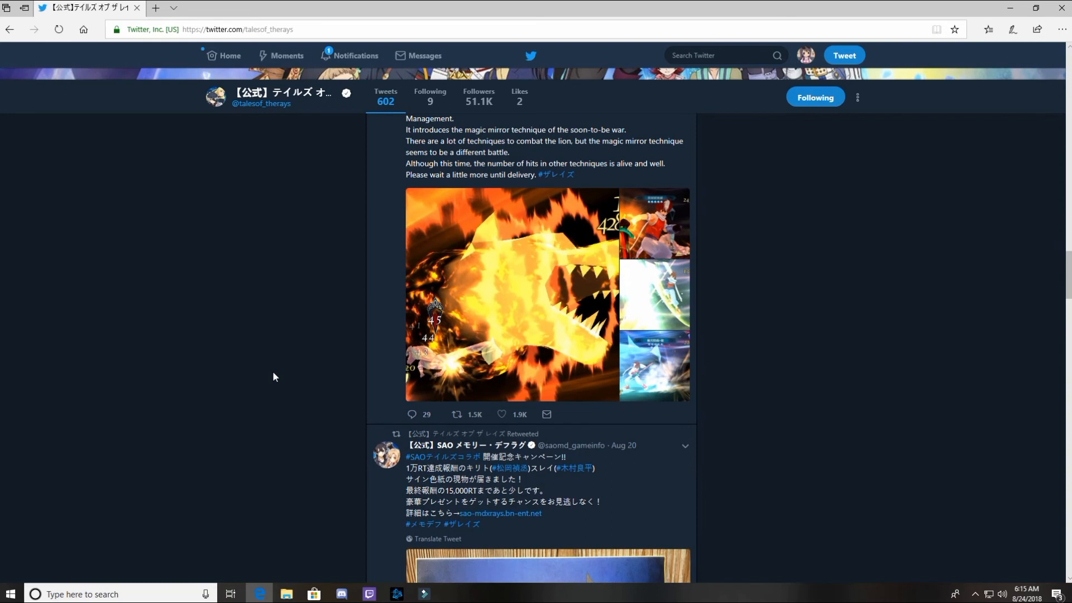
mouse_move(261, 377)
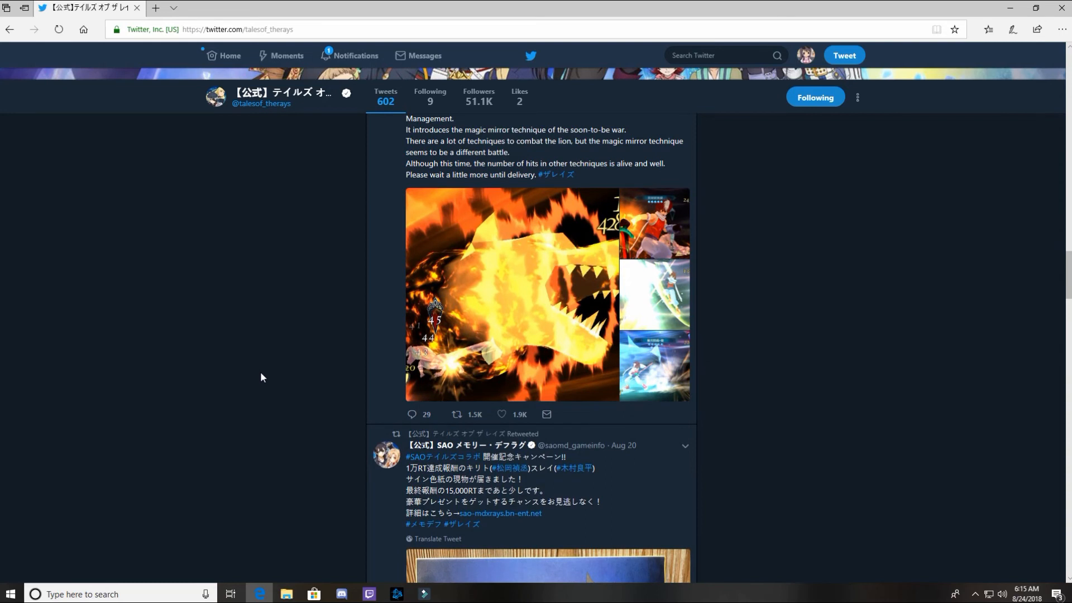
scroll("down", 3)
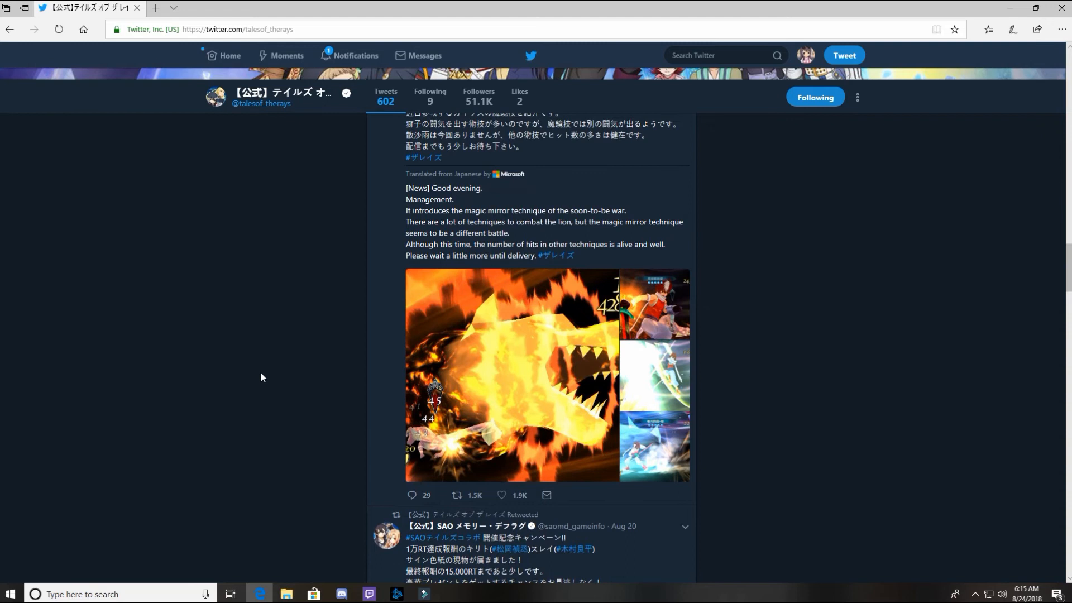
scroll("down", 3)
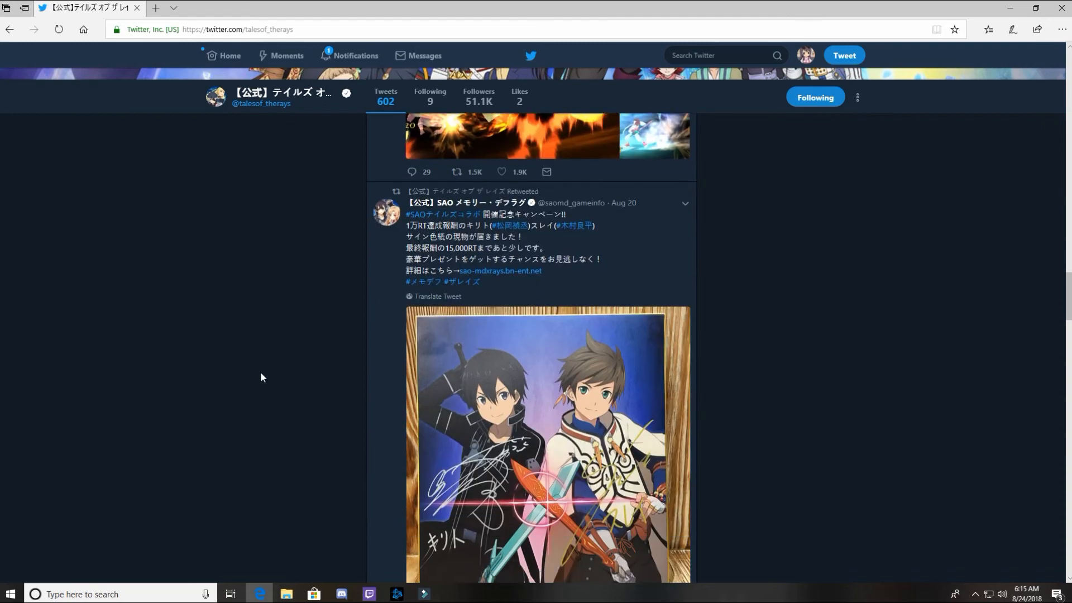
scroll("down", 3)
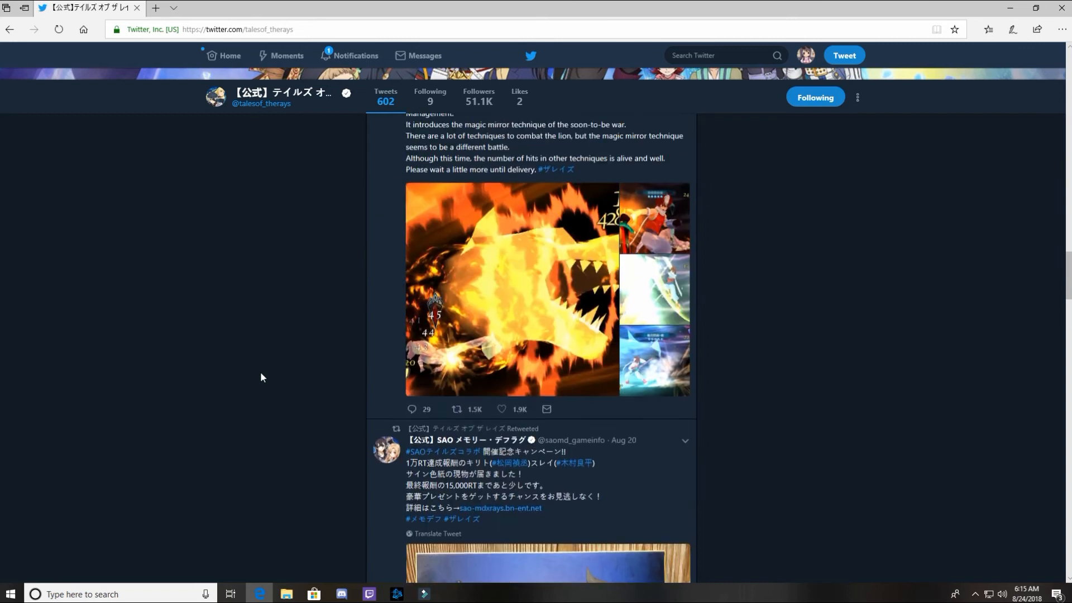
scroll("down", 3)
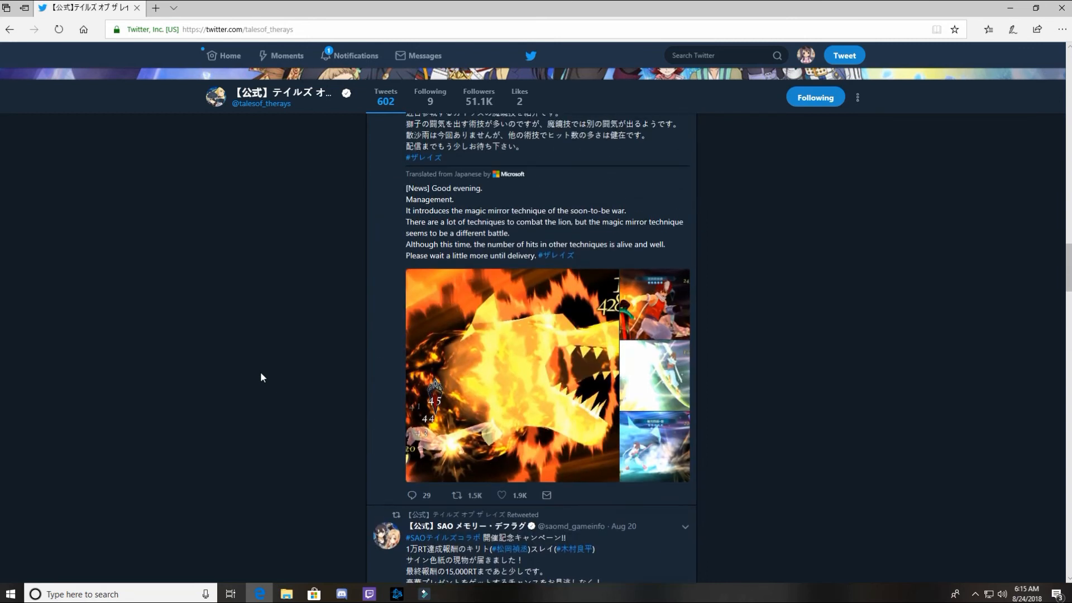
mouse_move(251, 374)
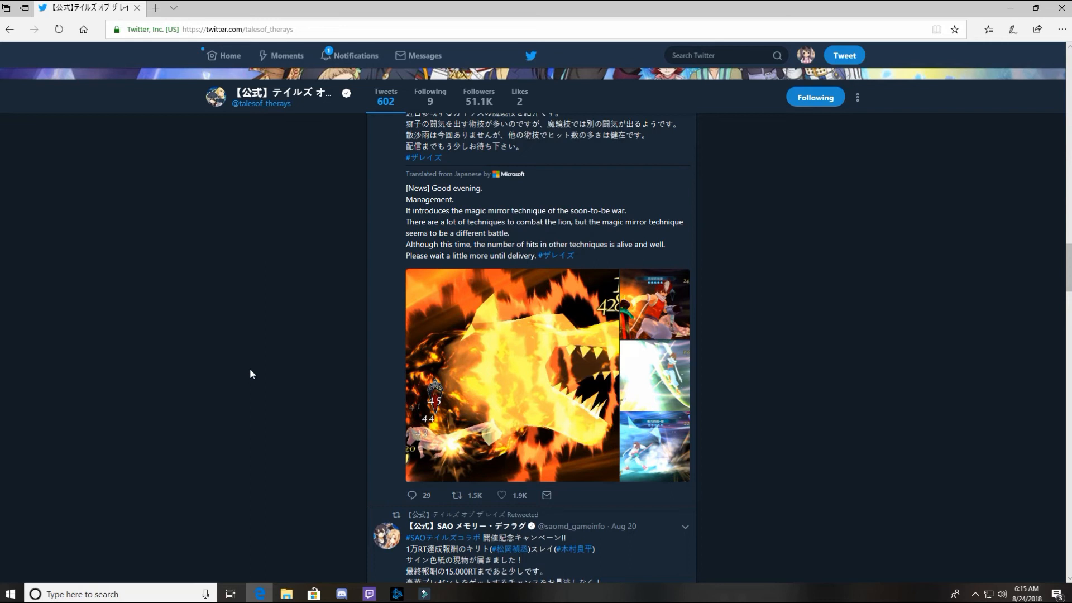
mouse_move(661, 277)
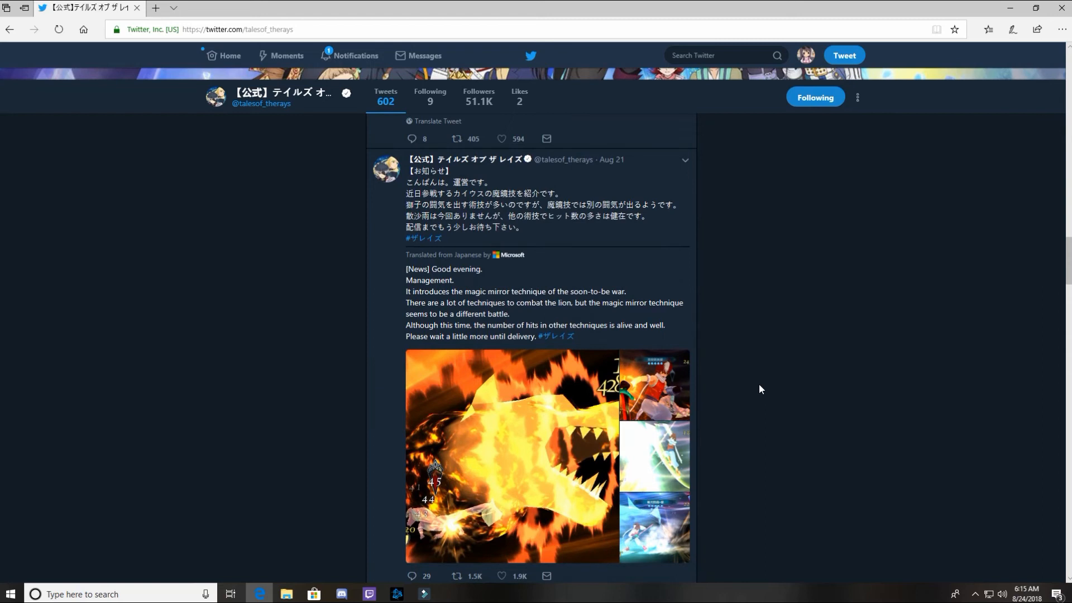
Scroll the timeline to the Aug 22 tweet with Shing's battle screenshot.
scroll("up", 3)
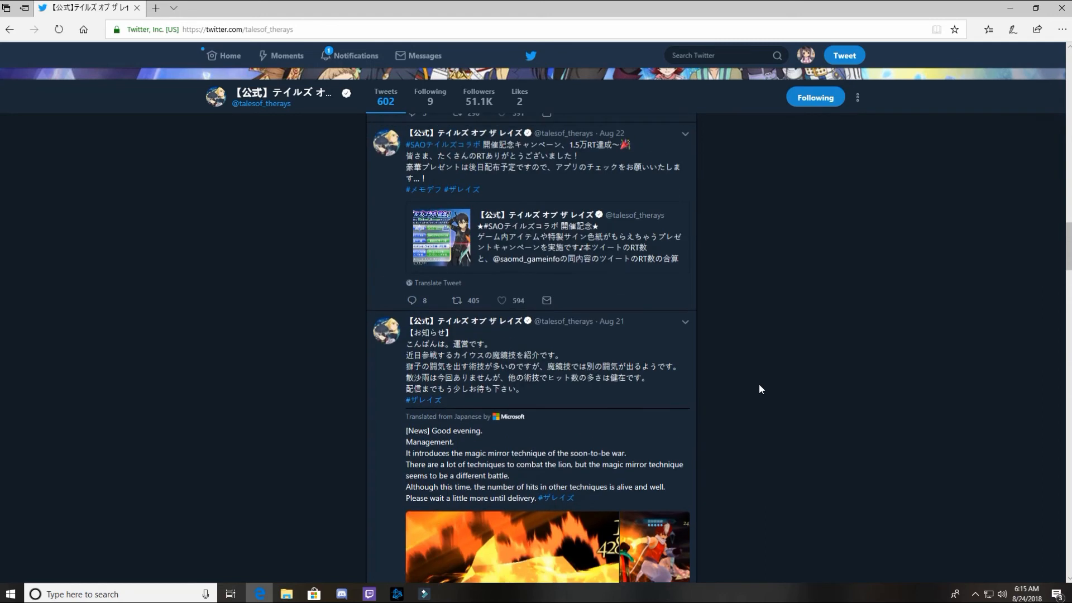
scroll("down", 3)
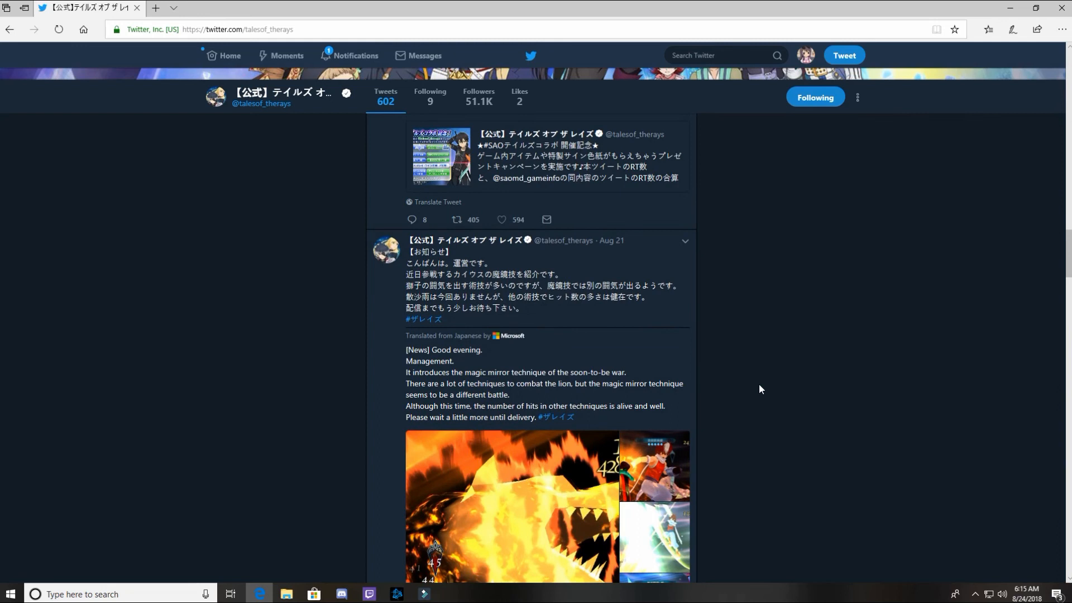
mouse_move(777, 358)
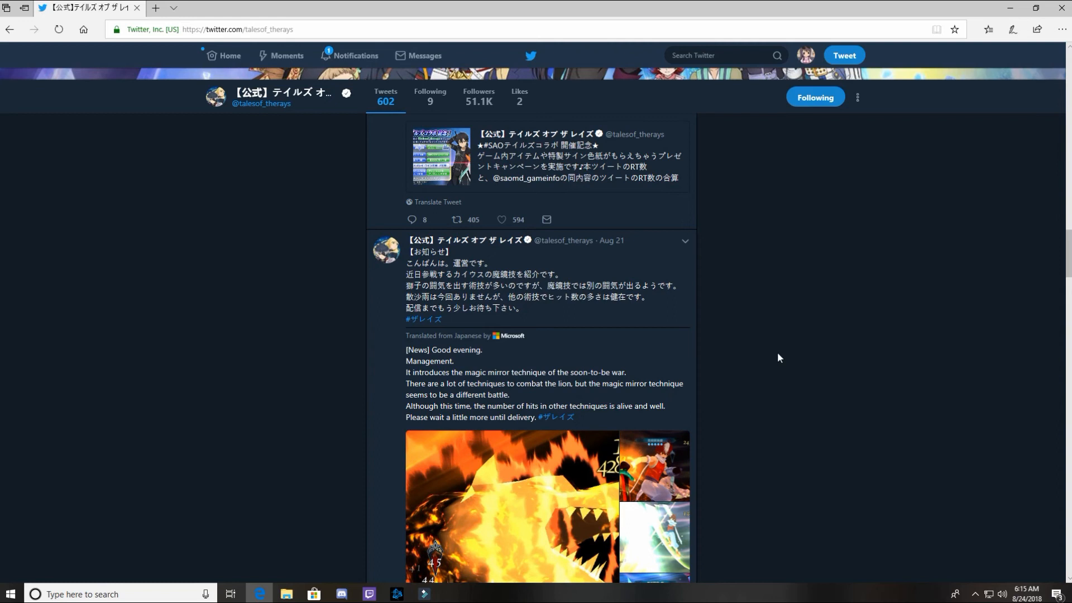
mouse_move(736, 353)
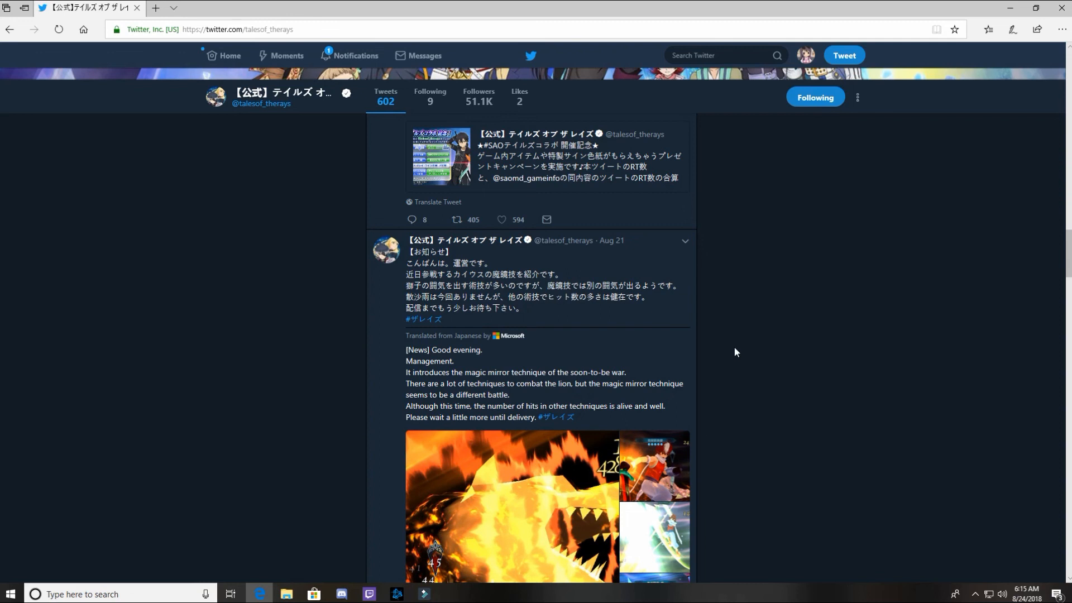
mouse_move(728, 352)
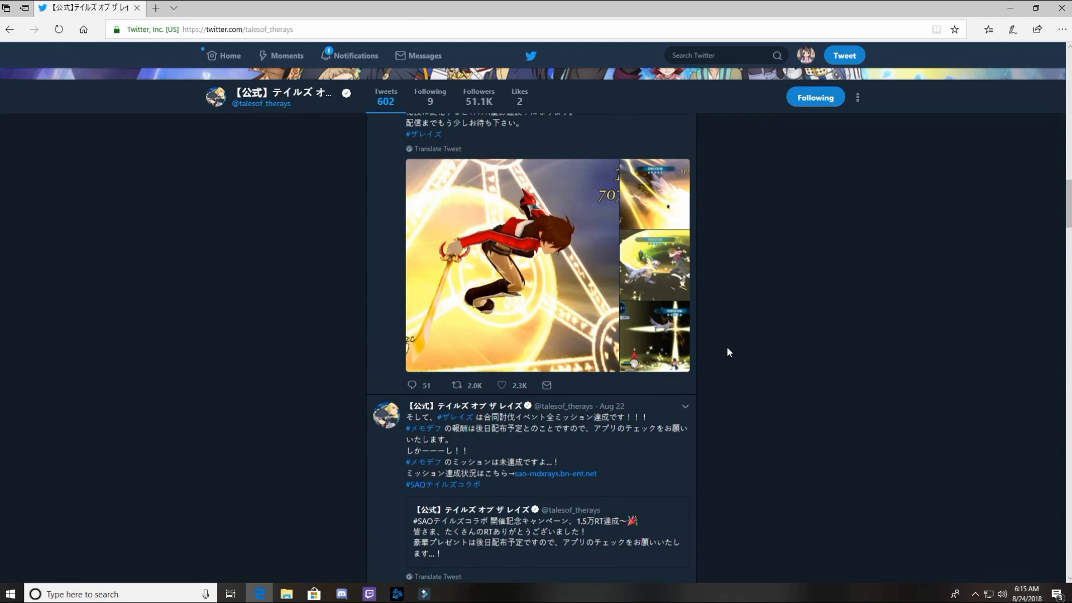
Scroll to the newest Chapter 8 tweet and open its Kyle artwork full size.
scroll("down", 3)
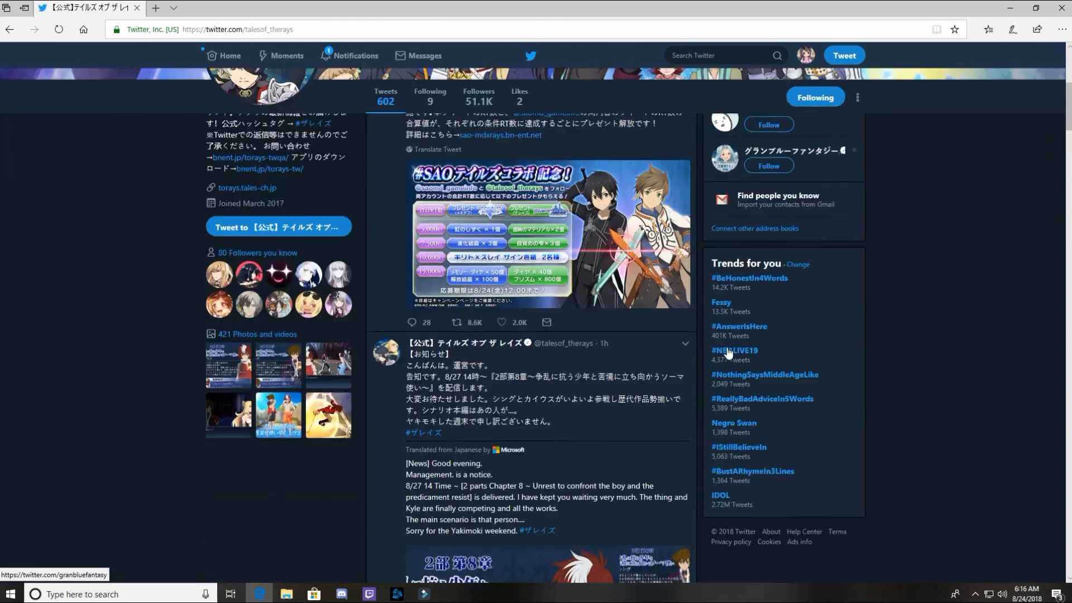
scroll("down", 3)
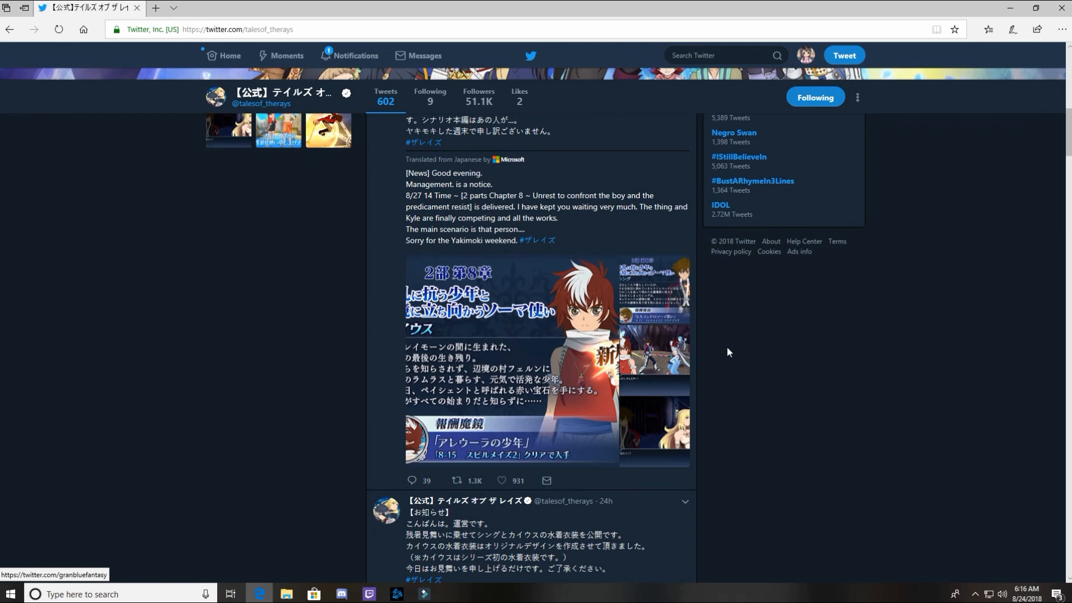
scroll("down", 3)
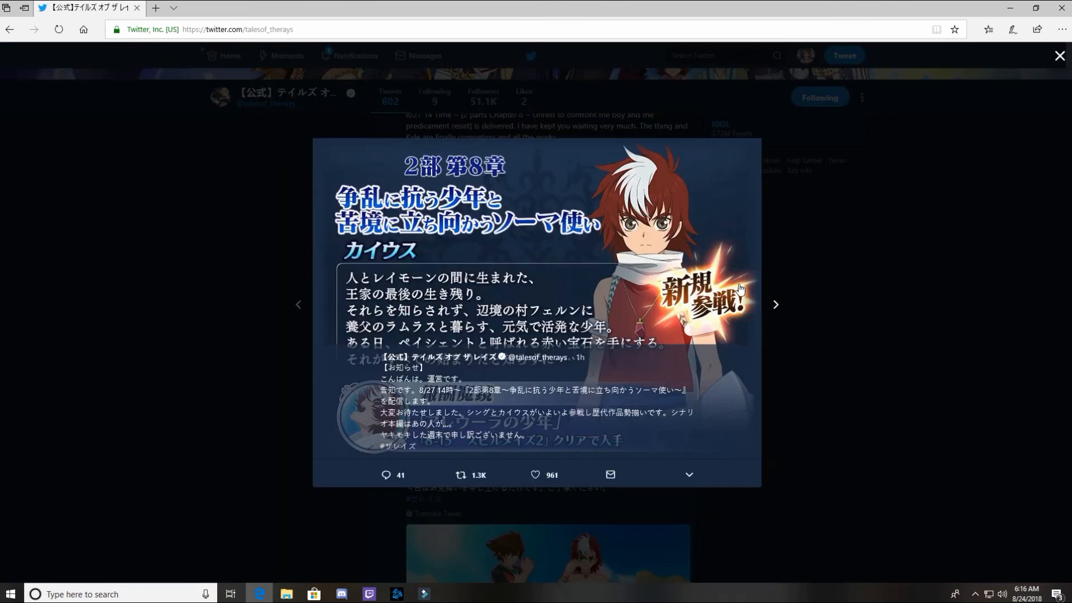
Close the full-size Kyle artwork and scroll to the translated Chapter 8 tweet.
left_click(774, 304)
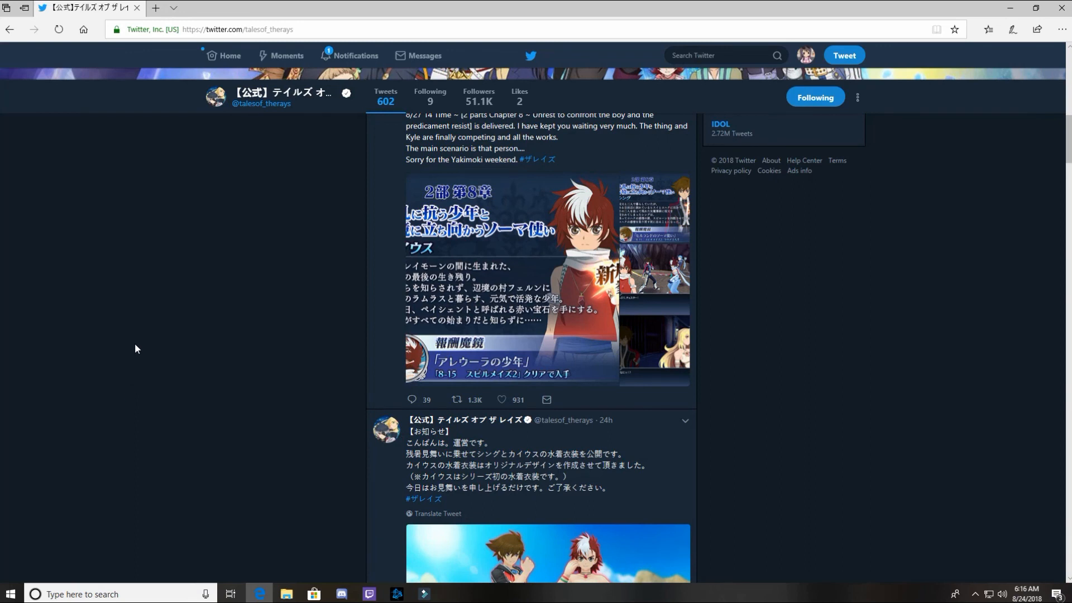
mouse_move(111, 360)
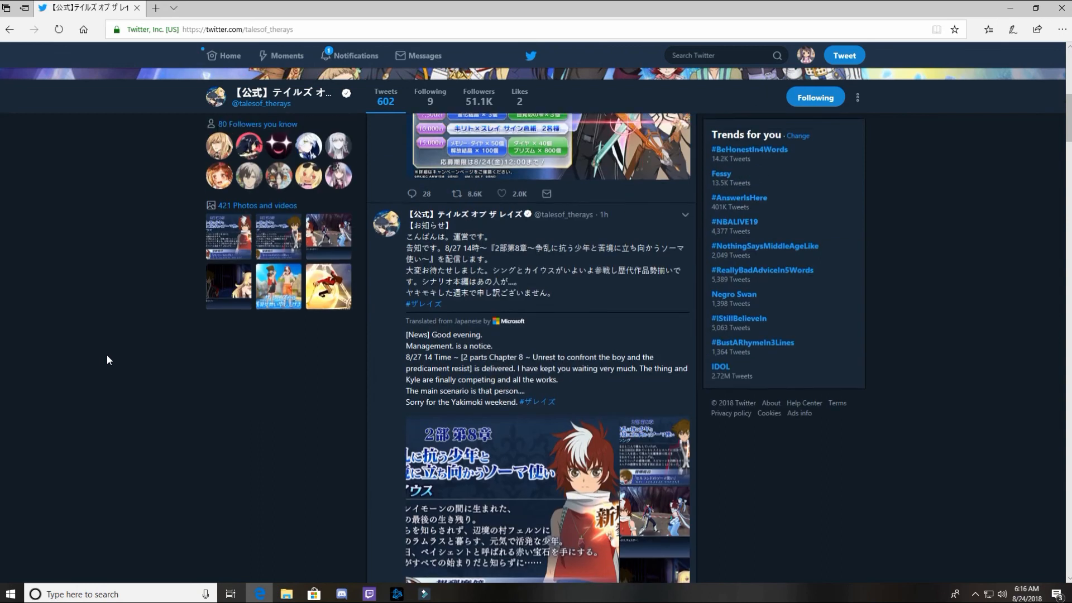
scroll("down", 3)
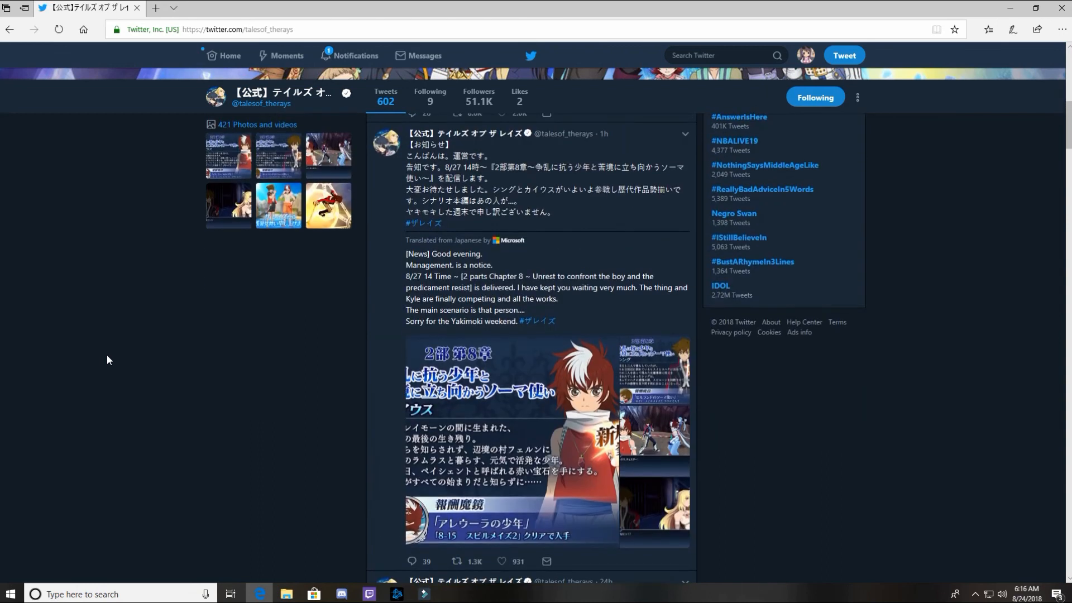